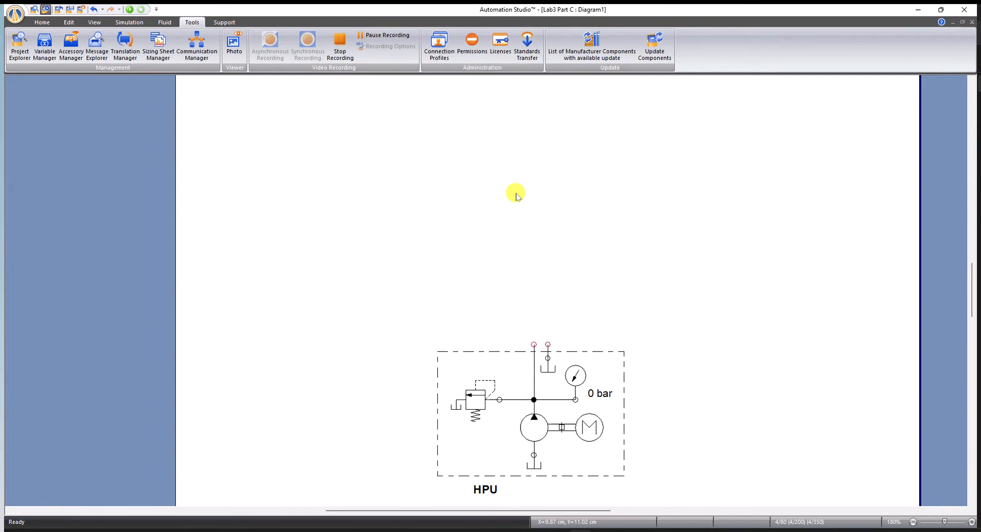
mouse_move(557, 295)
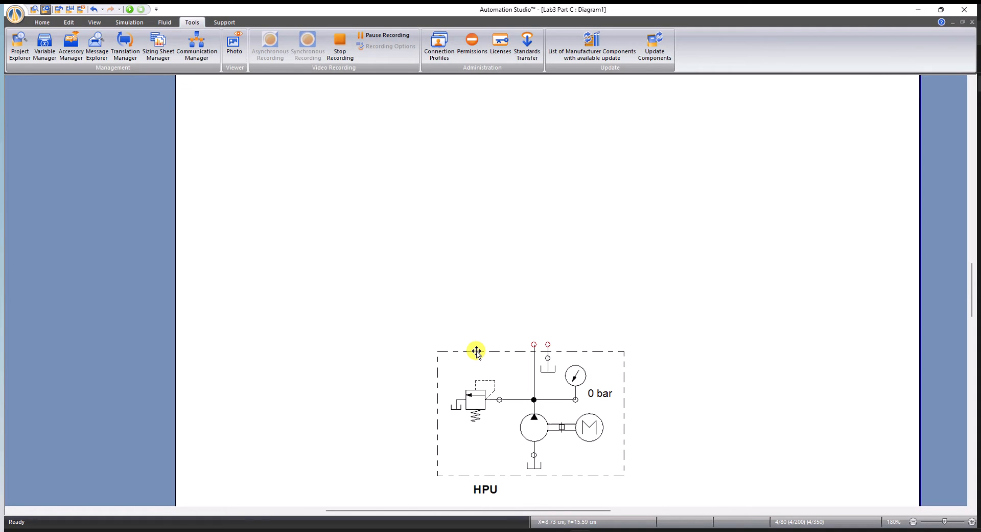
mouse_move(419, 349)
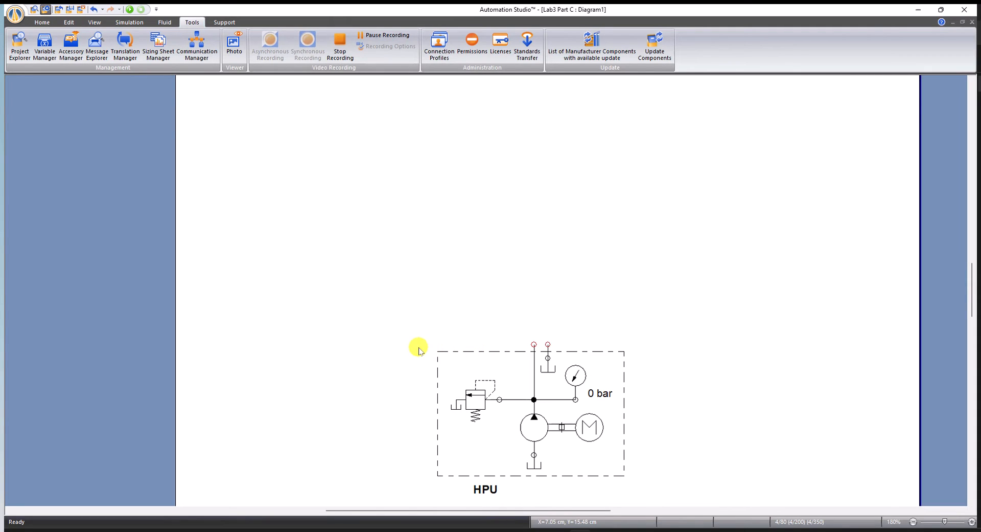
mouse_move(607, 341)
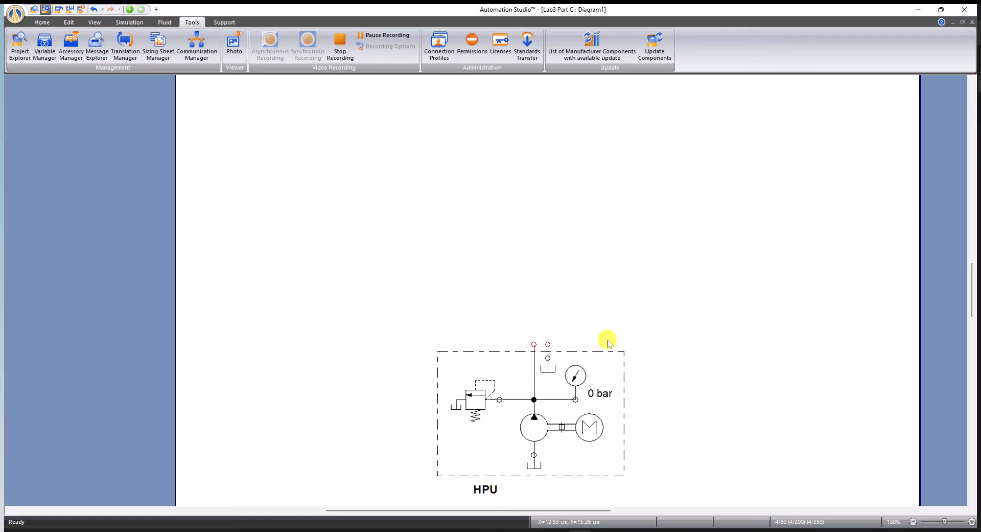
mouse_move(512, 393)
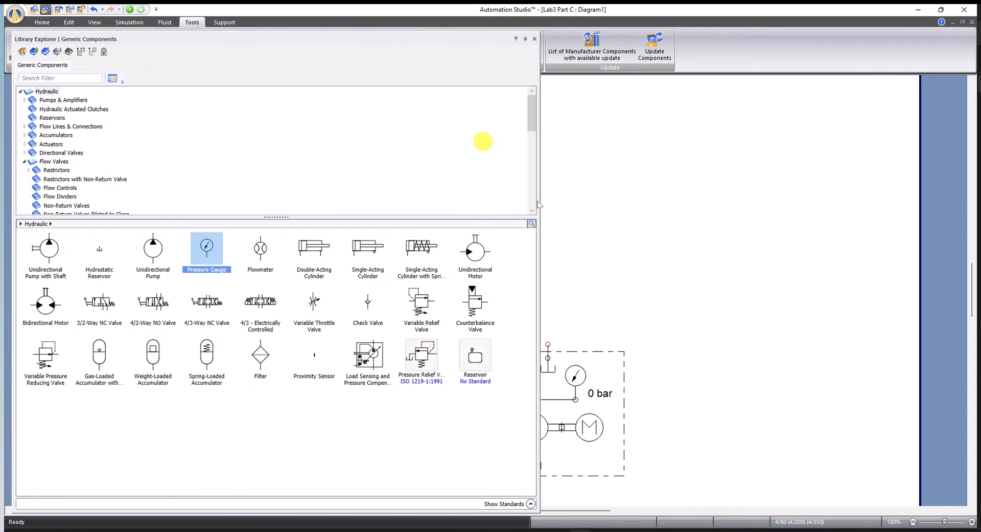
mouse_move(539, 168)
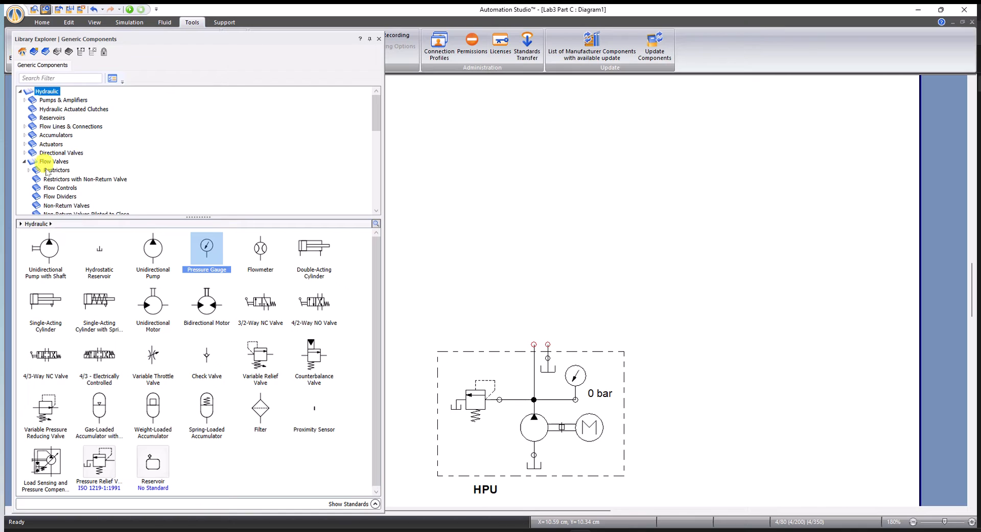
Drag a Bidirectional Motor from Hydraulic > Actuators onto the page above the HPU
left_click(51, 143)
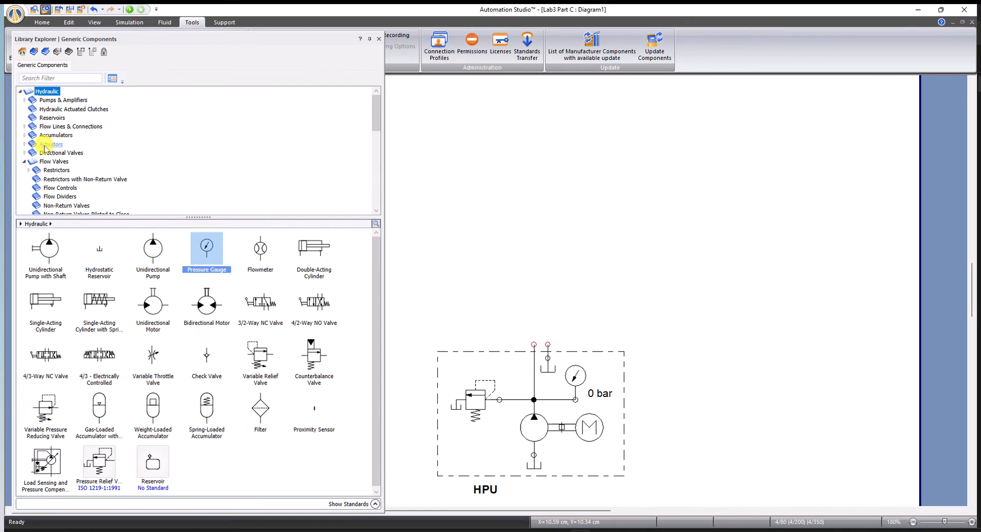
left_click(51, 144)
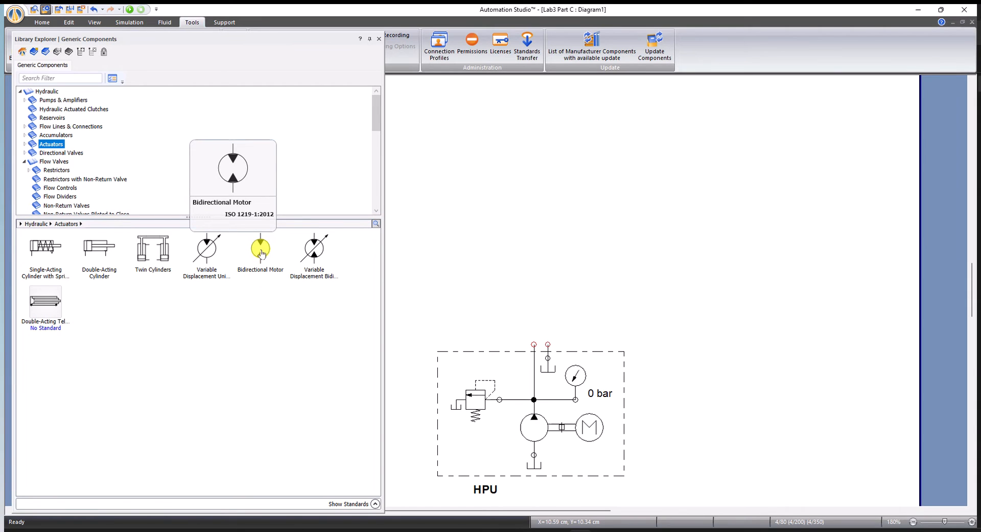
mouse_move(319, 260)
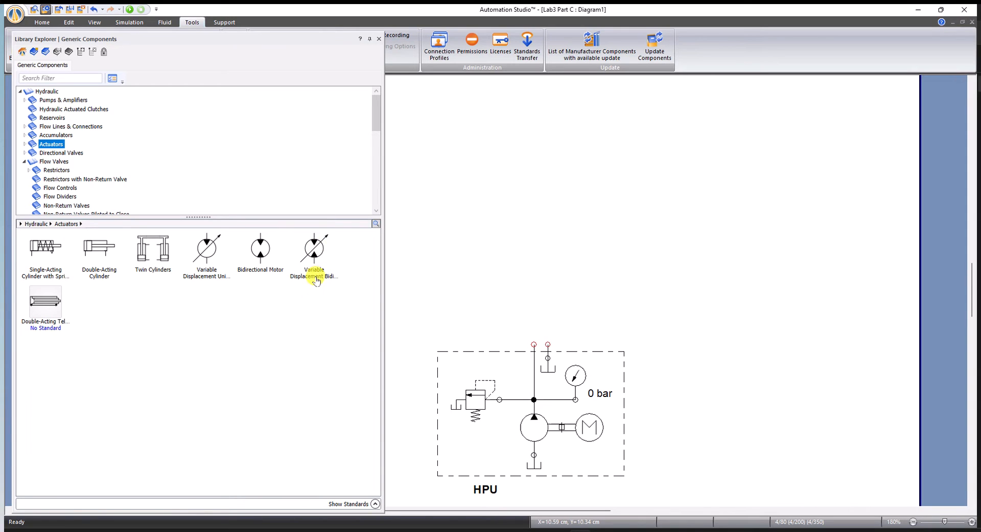
mouse_move(314, 253)
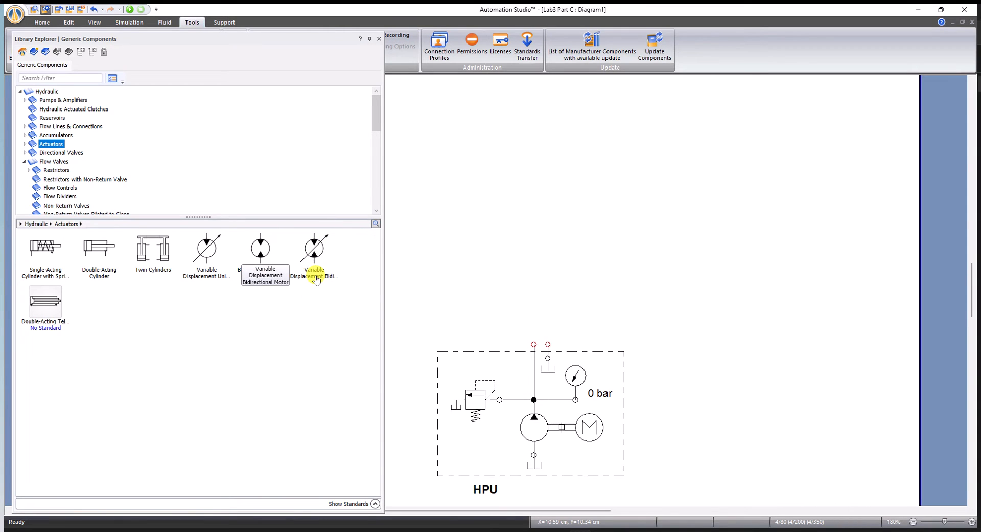
left_click(258, 246)
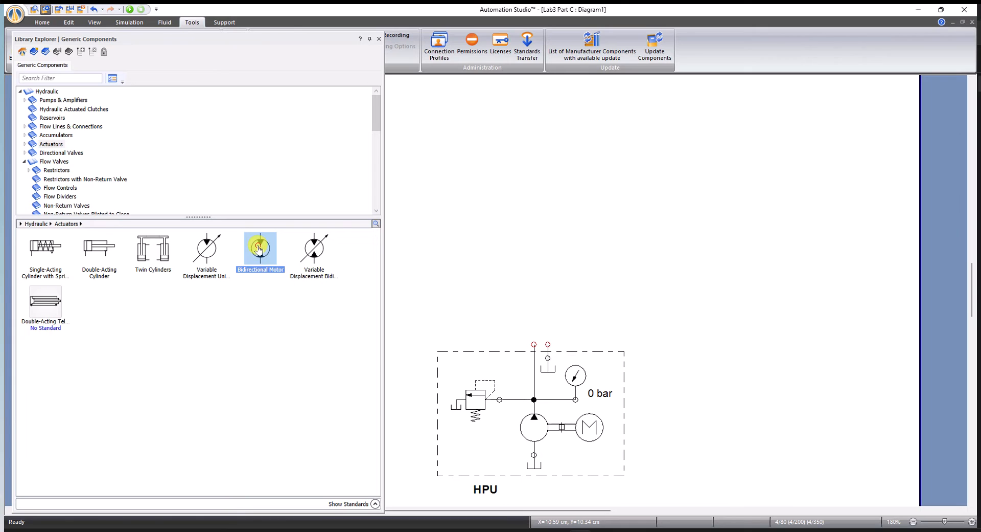
left_click_drag(259, 250, 533, 142)
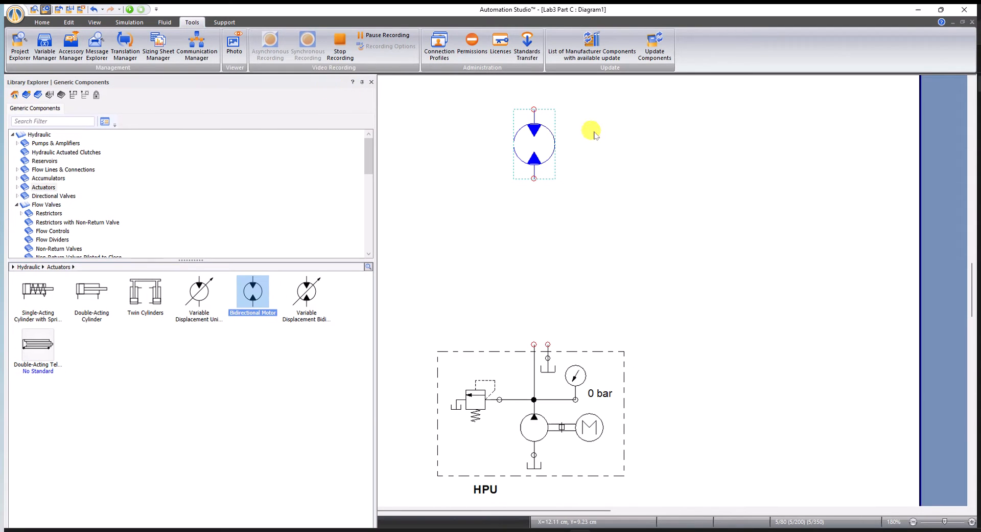
Rotate the selected motor left 90° via Edit > Position so its ports face sideways
left_click(69, 22)
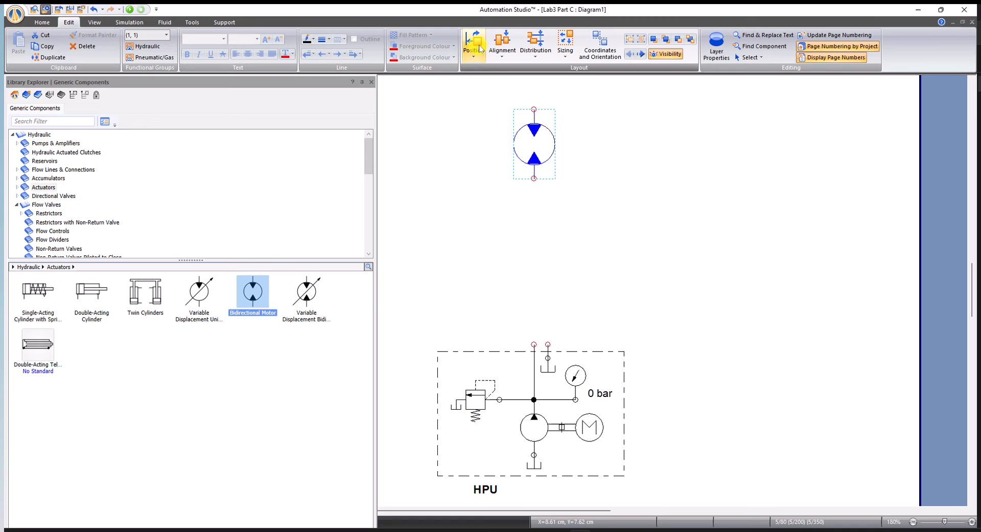
left_click(473, 45)
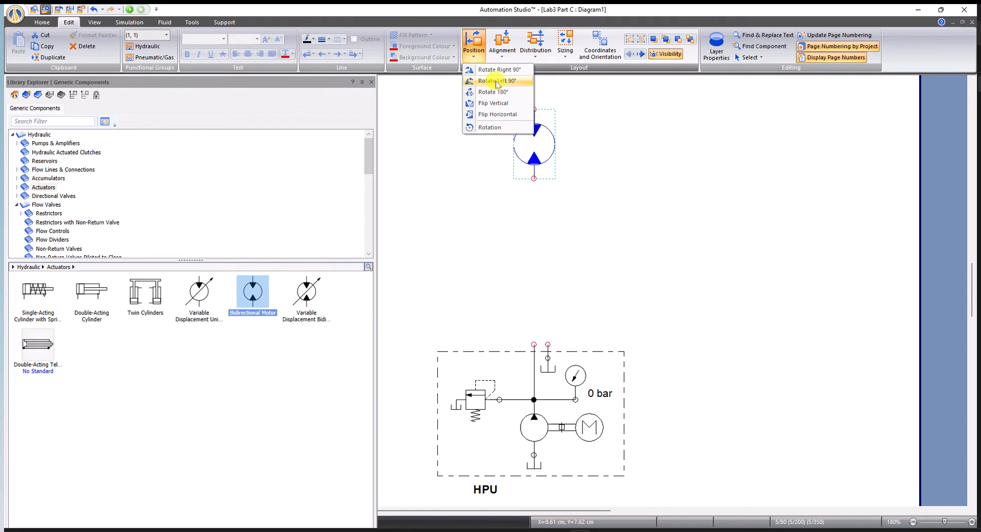
mouse_move(498, 81)
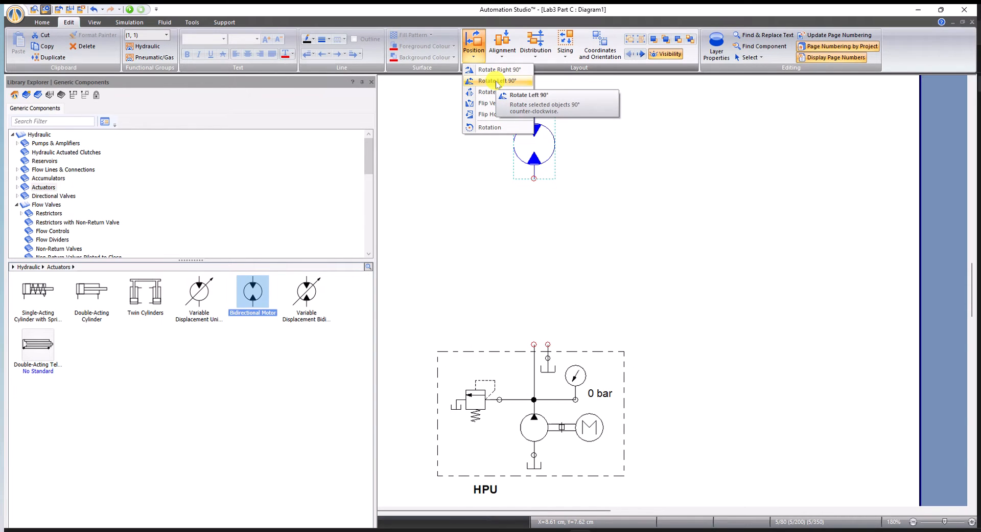
left_click(498, 81)
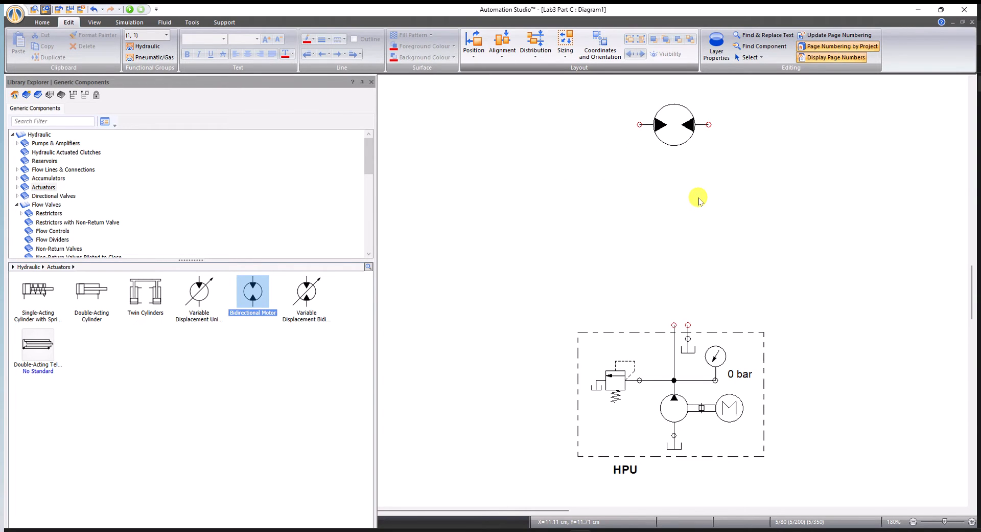
mouse_move(701, 344)
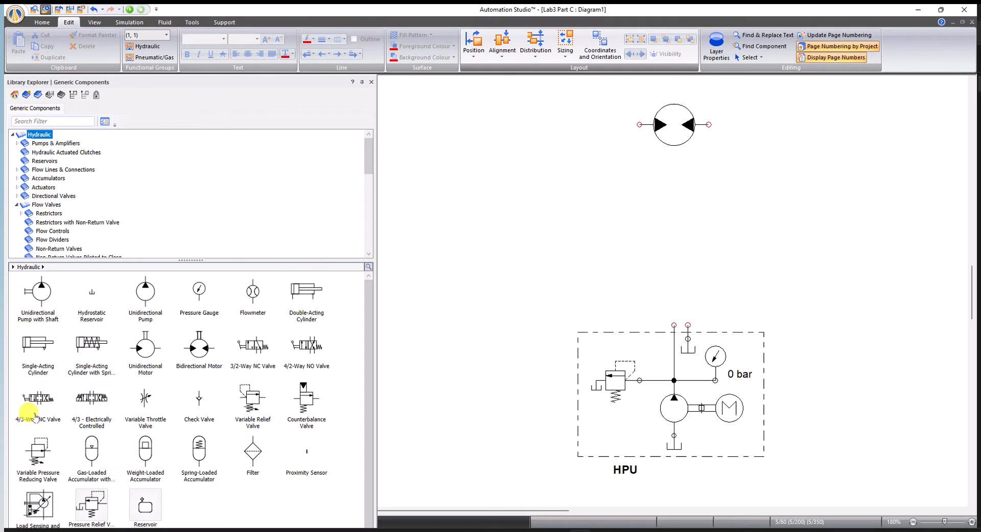
mouse_move(38, 401)
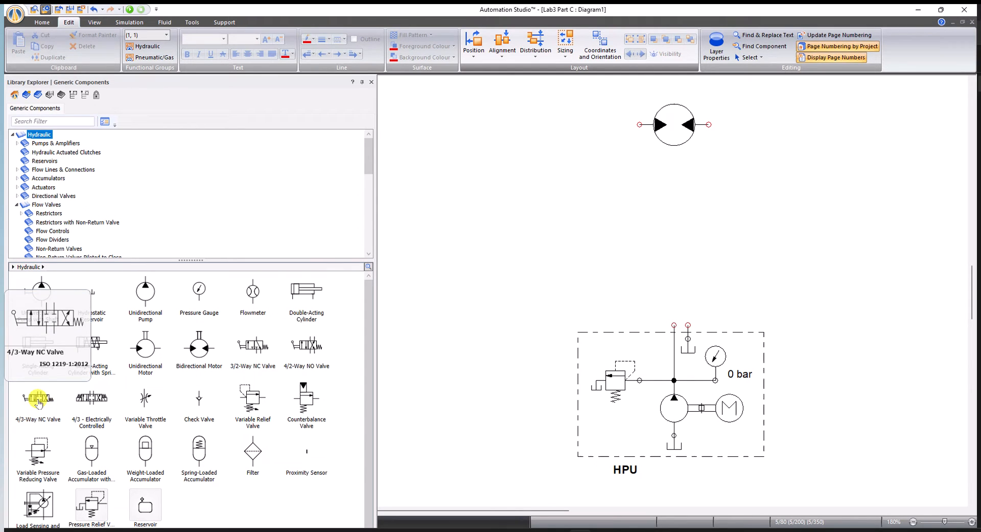
Drop a 4/3-Way NC Valve onto the HPU's top ports and select it
left_click_drag(37, 398, 674, 282)
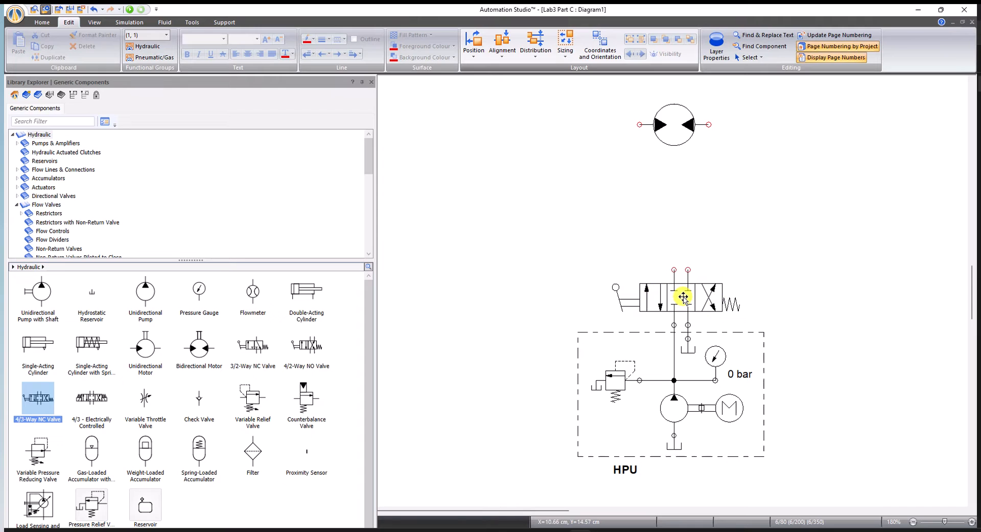
left_click(682, 296)
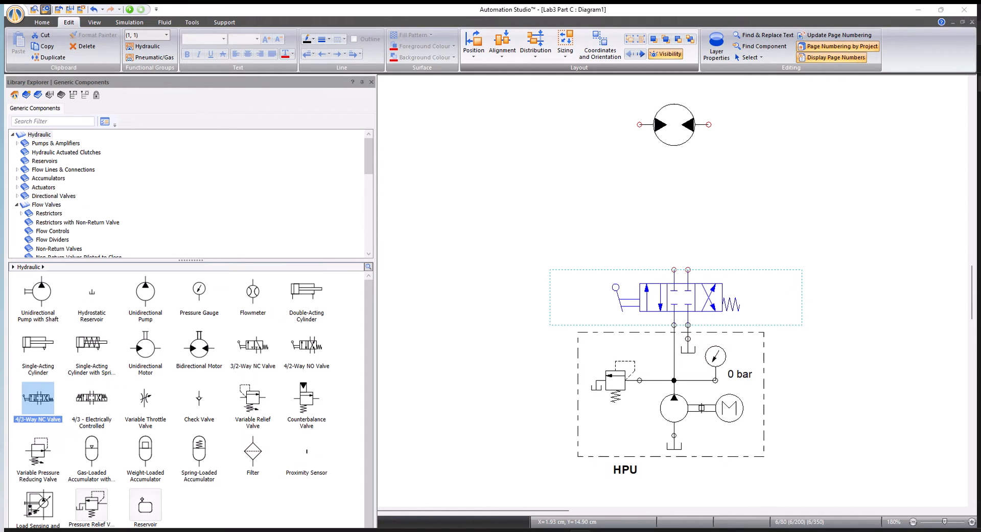
In the valve's Component Properties > Symbol, select the centre position and bring up Spool Selection
double_click(674, 298)
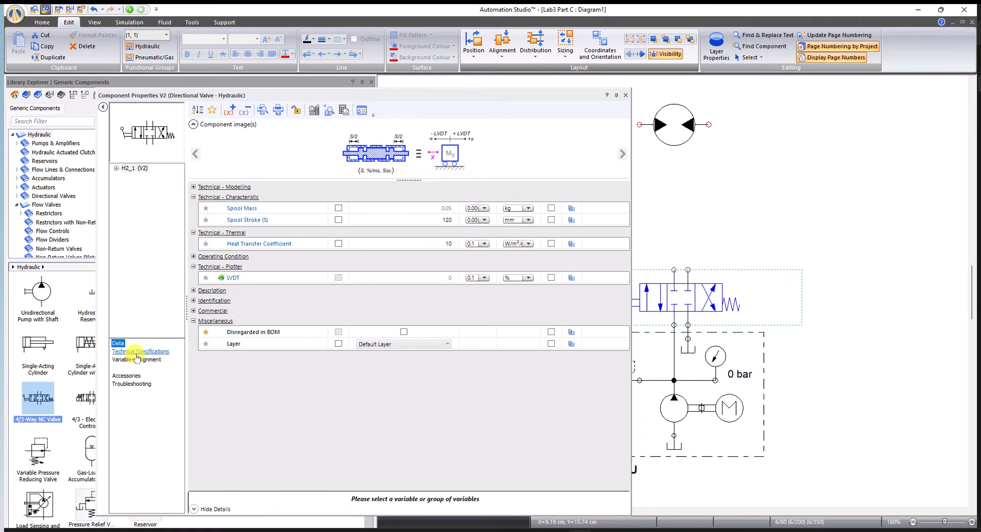
left_click(140, 350)
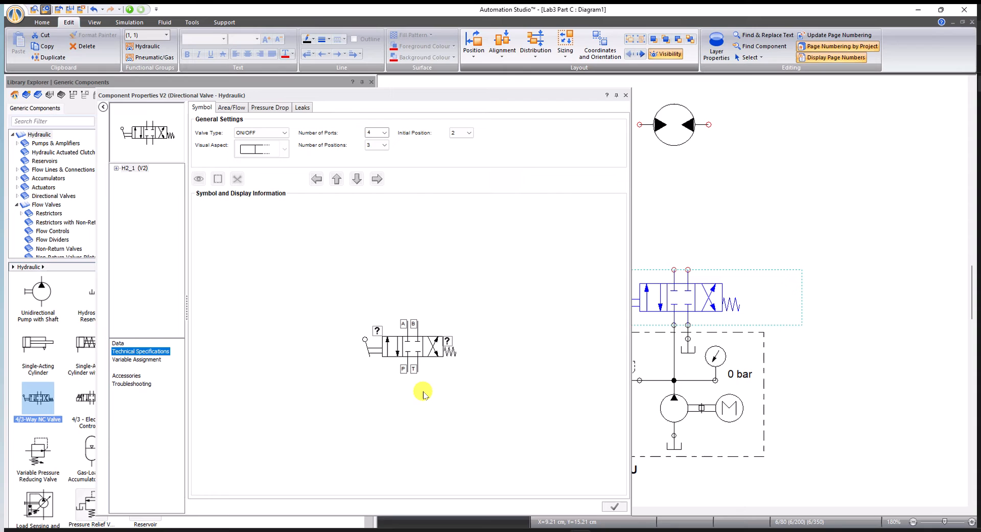
left_click(409, 348)
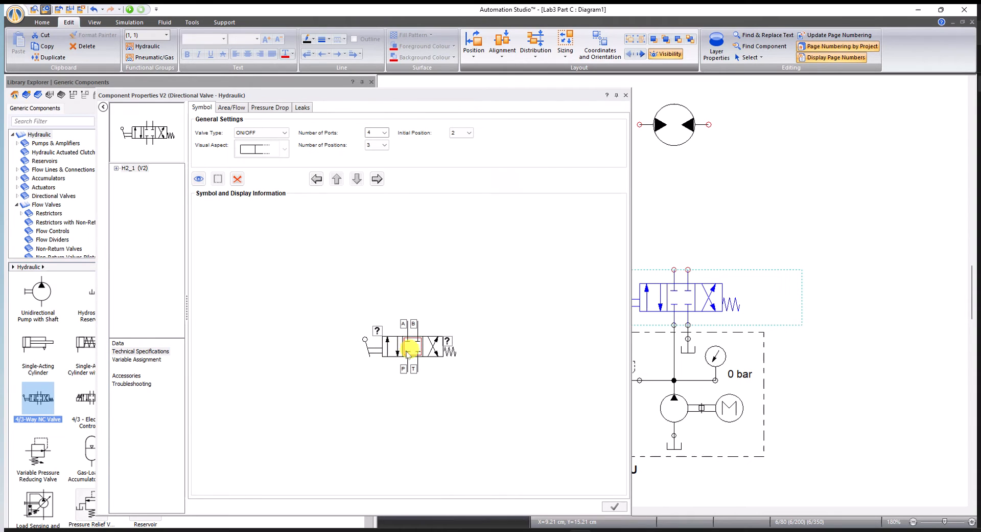
left_click(377, 179)
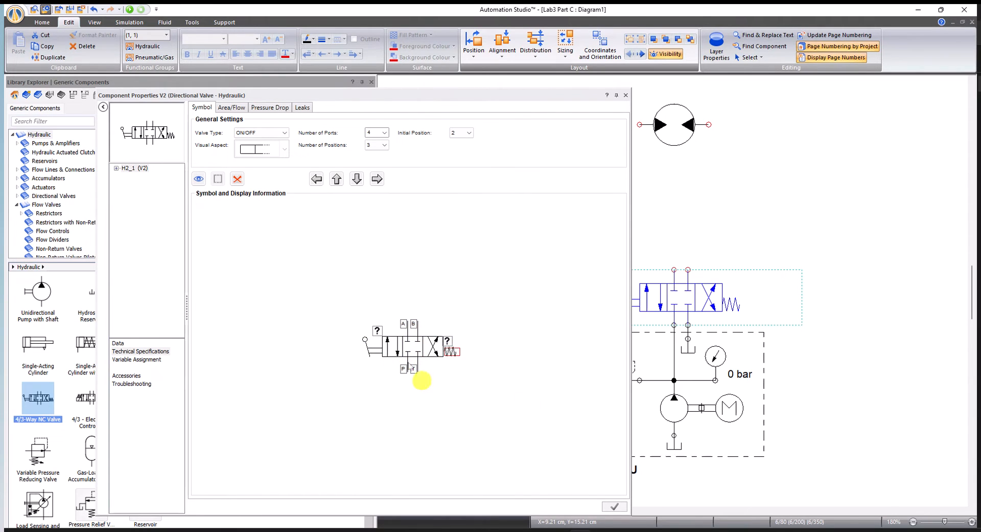
left_click(414, 348)
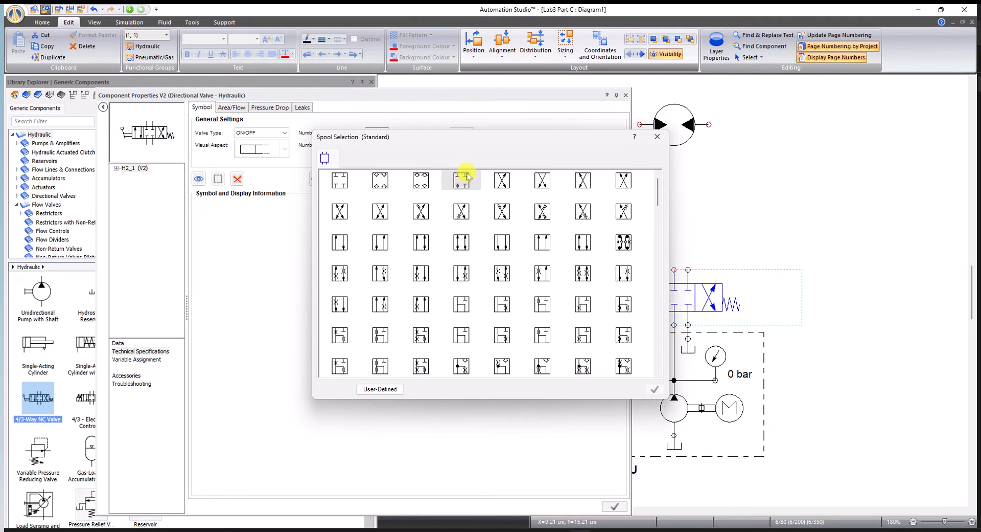
mouse_move(542, 303)
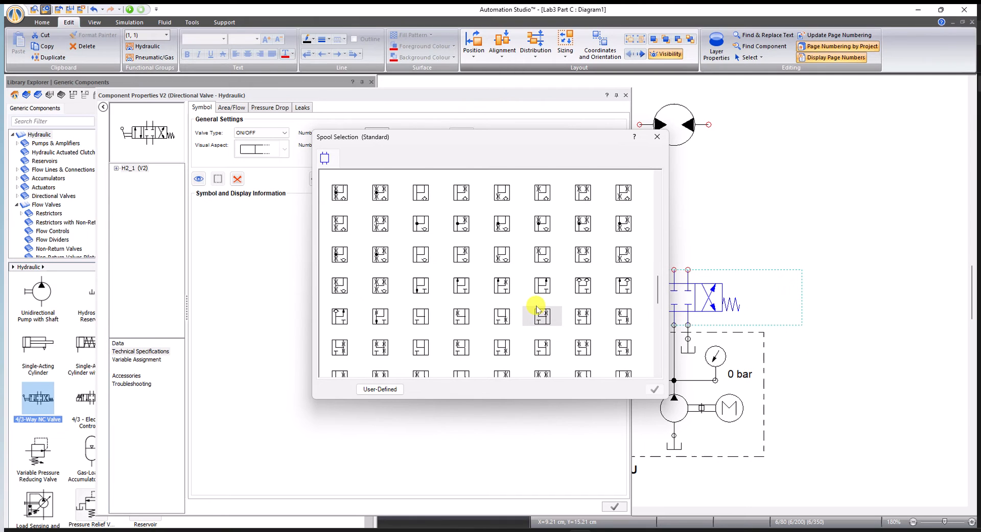
Pick a centre spool from the Spool Selection grid and accept it
scroll("down", 3)
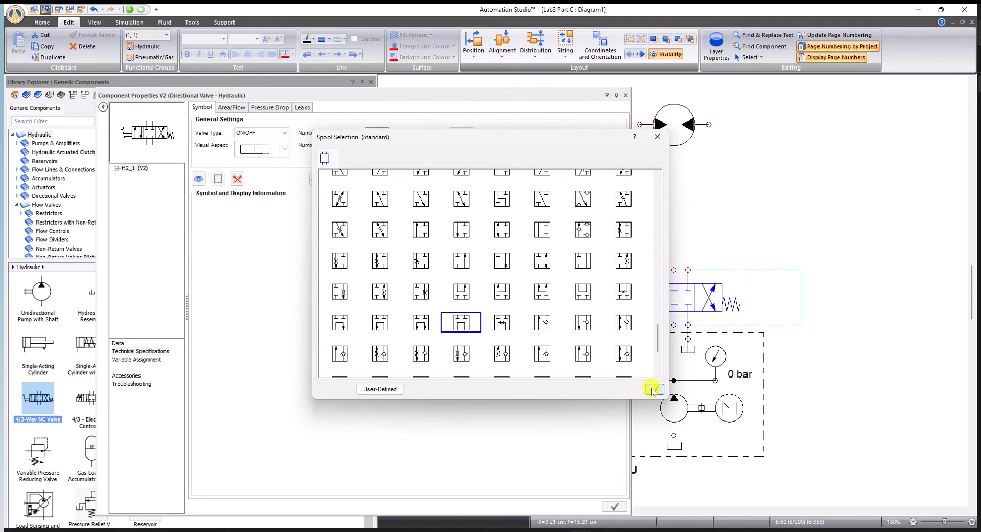
left_click(654, 389)
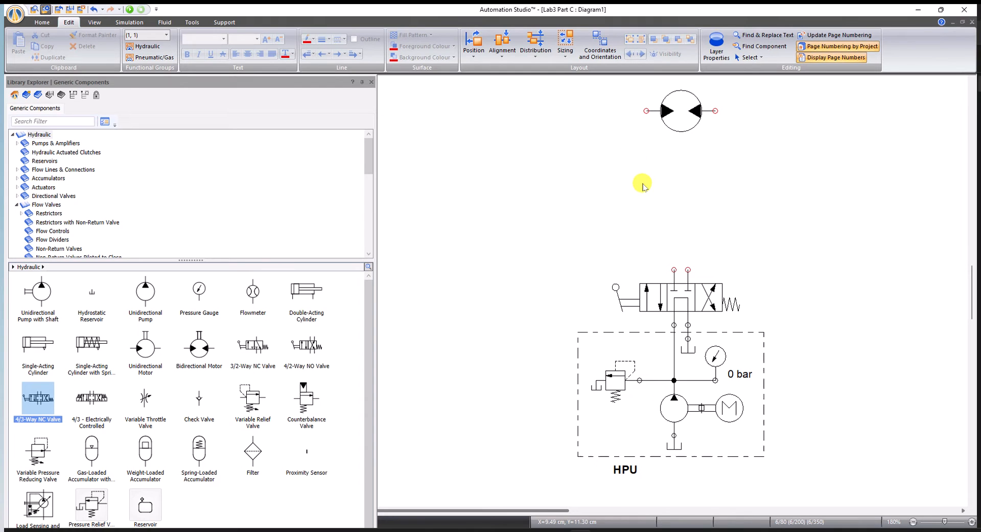
mouse_move(681, 120)
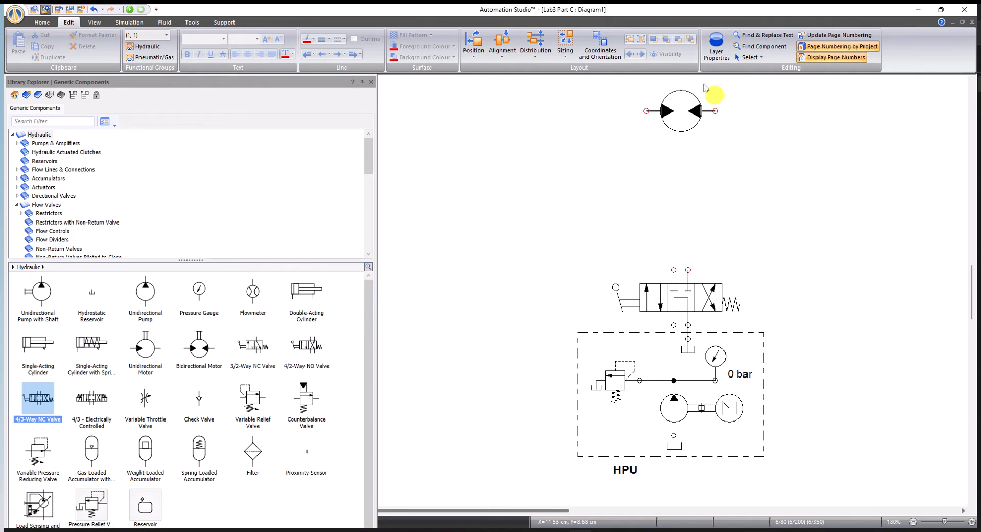
mouse_move(684, 143)
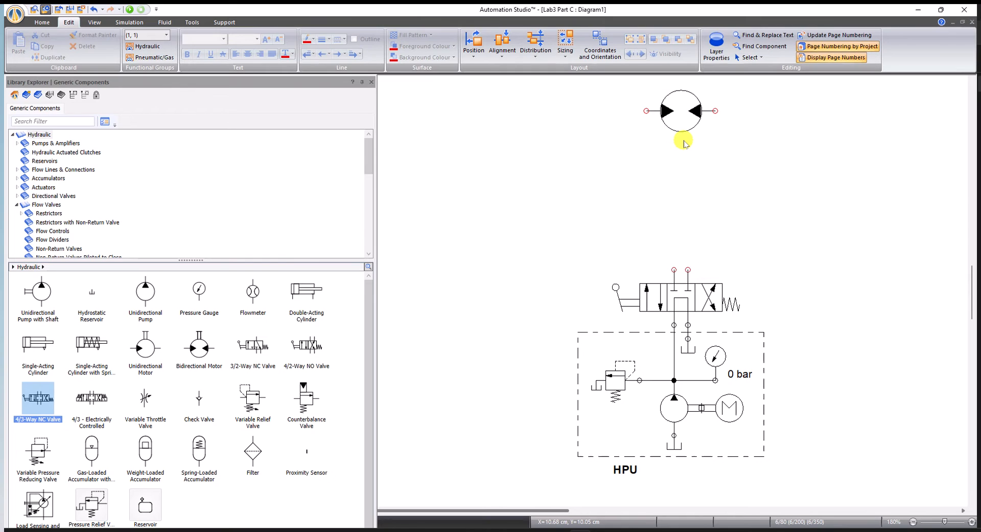
mouse_move(118, 386)
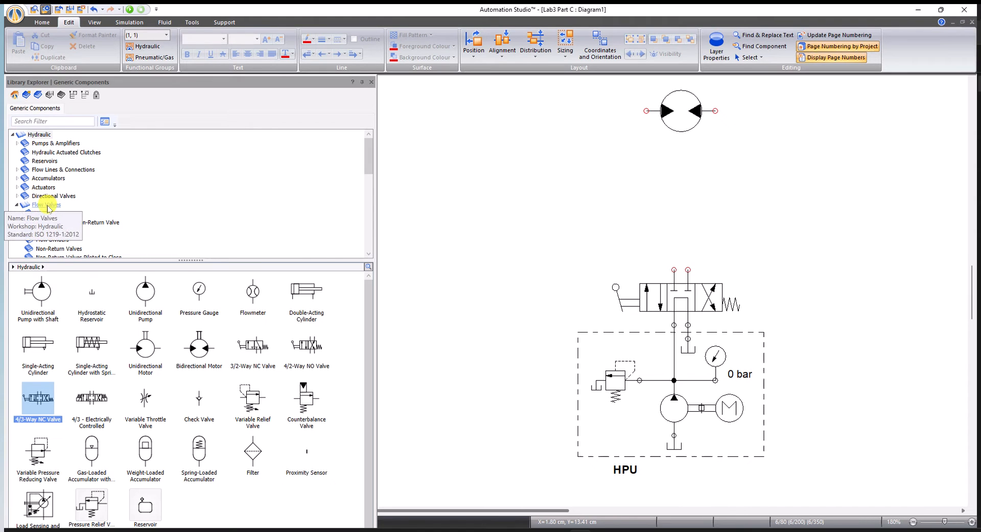
Expand Hydraulic > Flow Valves and show the Restrictors with Non-Return Valve list
left_click(46, 205)
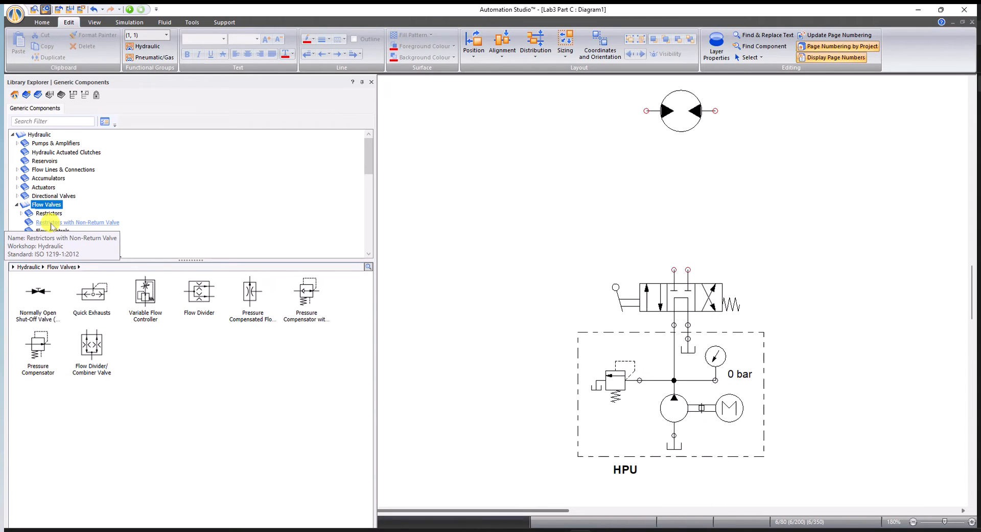
left_click(77, 222)
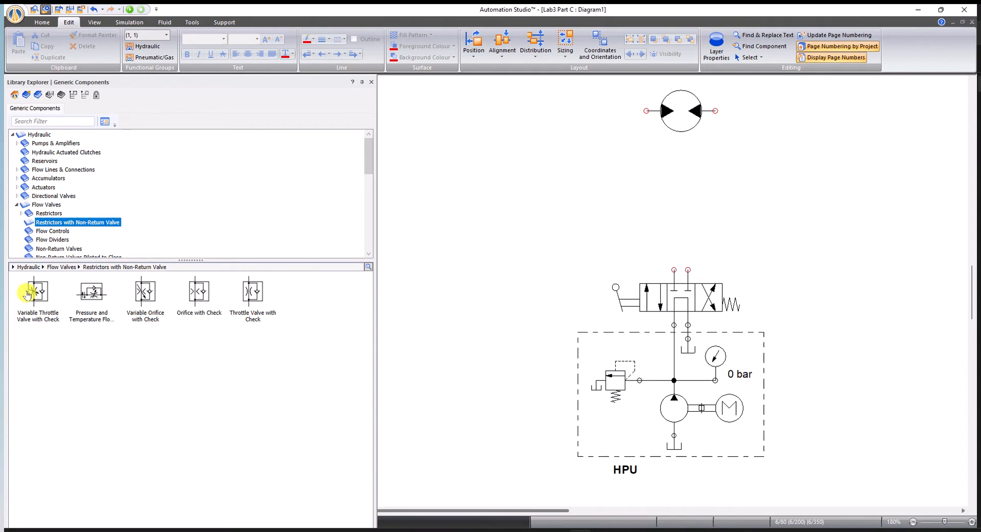
mouse_move(38, 291)
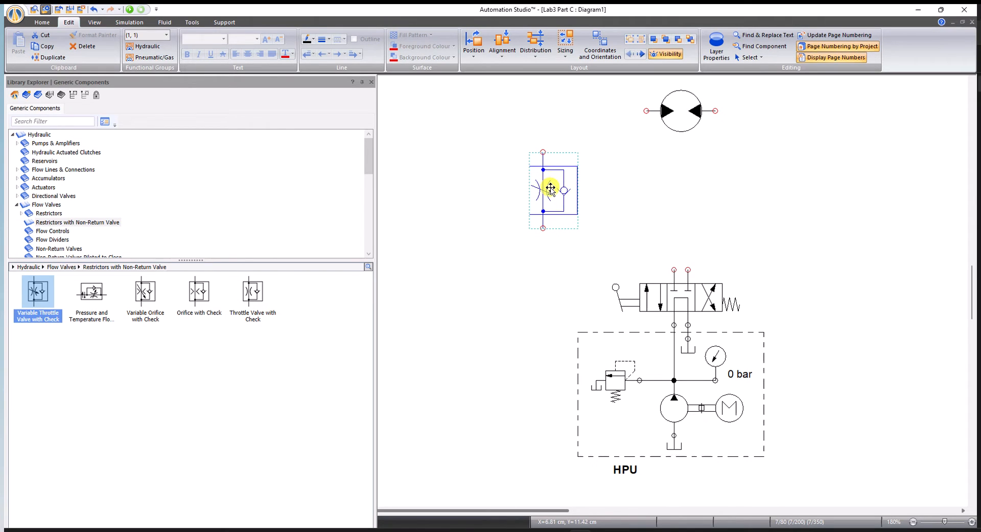
mouse_move(478, 186)
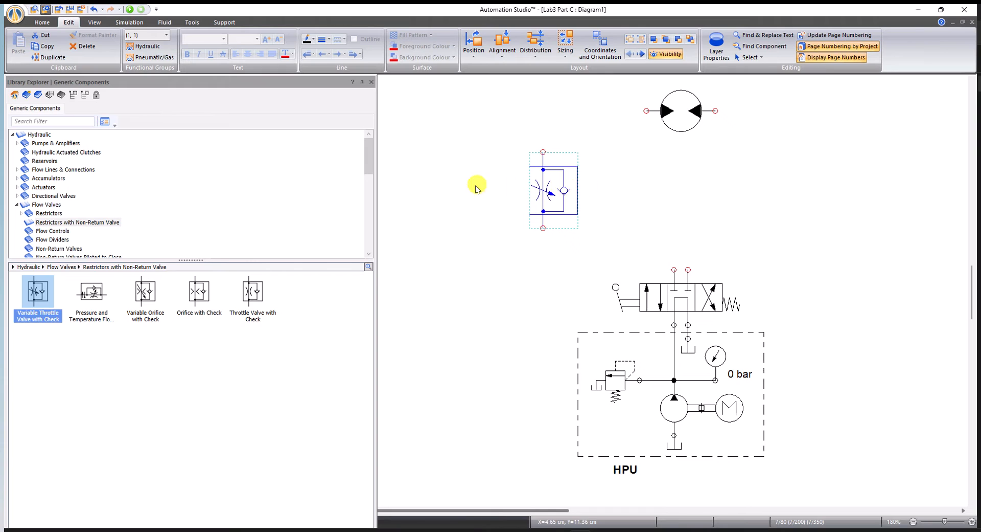
Position the Variable Throttle Valve with Check above the 4/3 valve, aligned with its A port
left_click(473, 44)
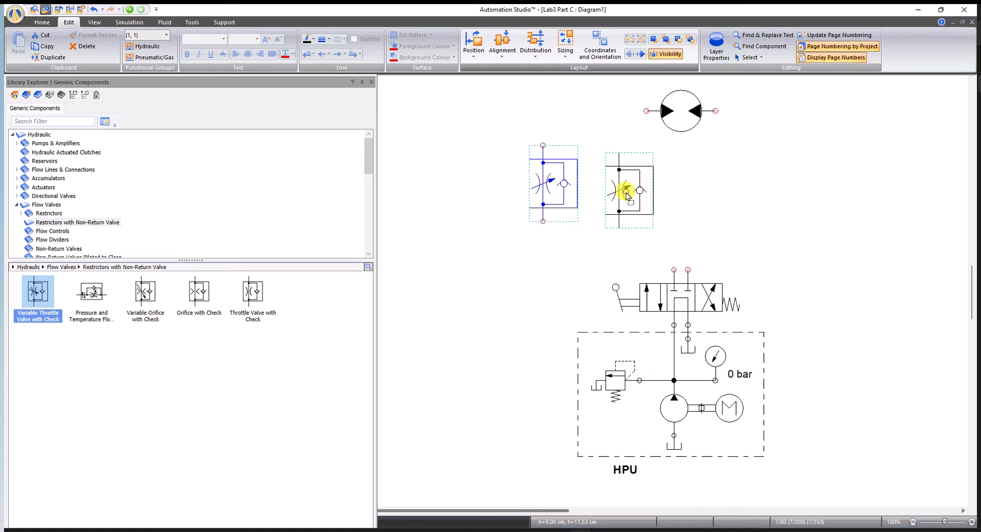
left_click_drag(626, 191, 632, 201)
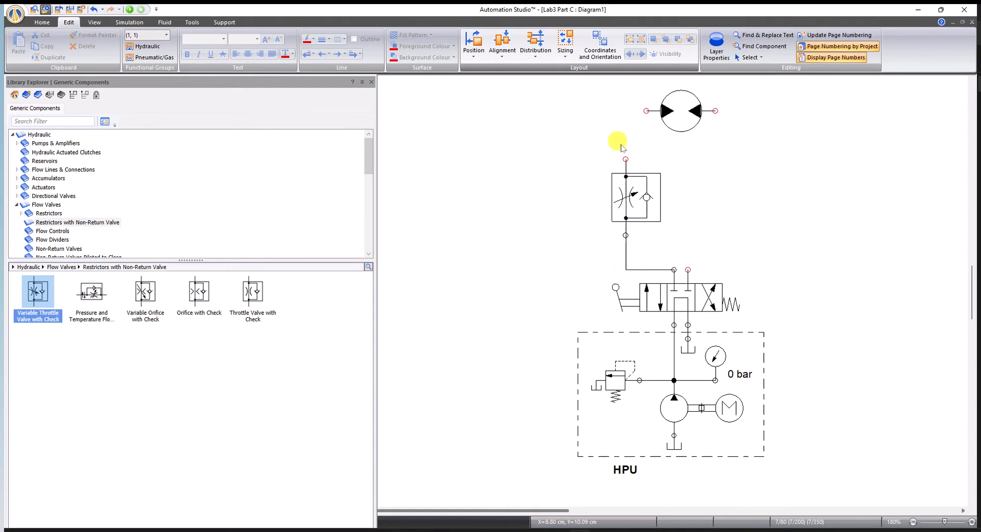
Draw lines from the throttle valve's top port to the motor and from the motor's other port to the valve's B port
left_click_drag(625, 141, 645, 110)
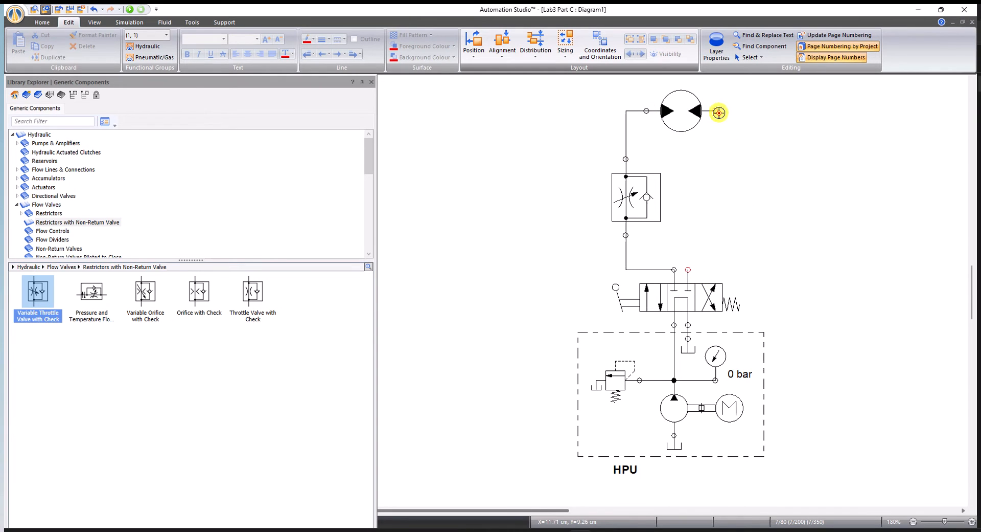
left_click_drag(719, 112, 743, 268)
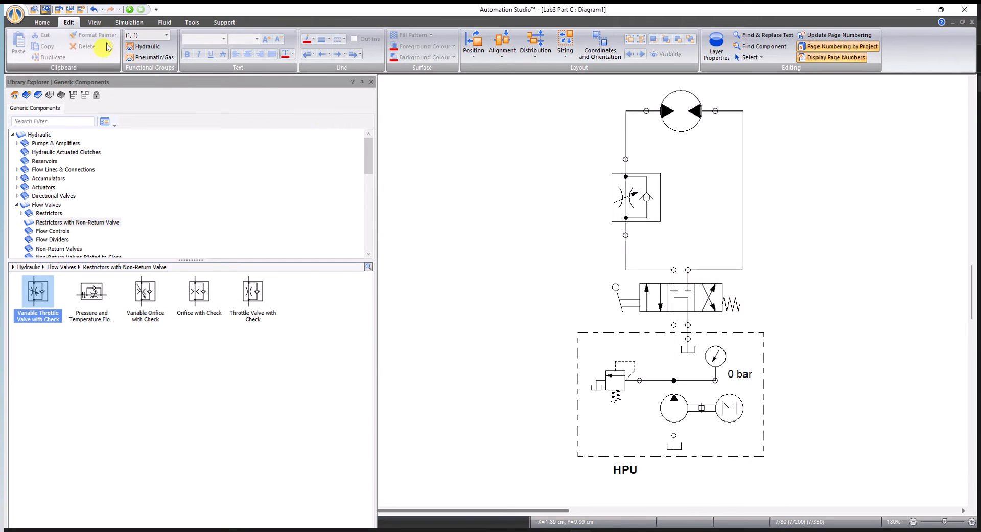
left_click(94, 21)
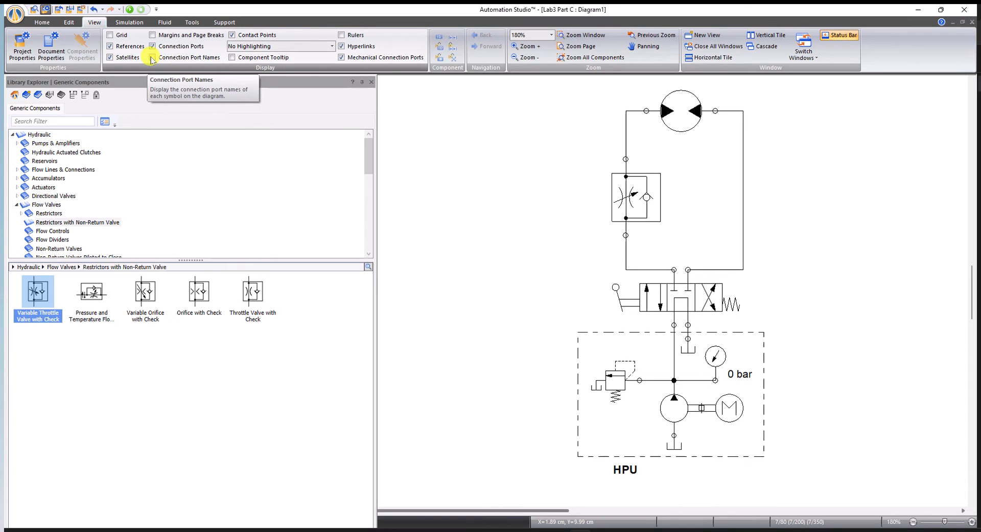
left_click(153, 57)
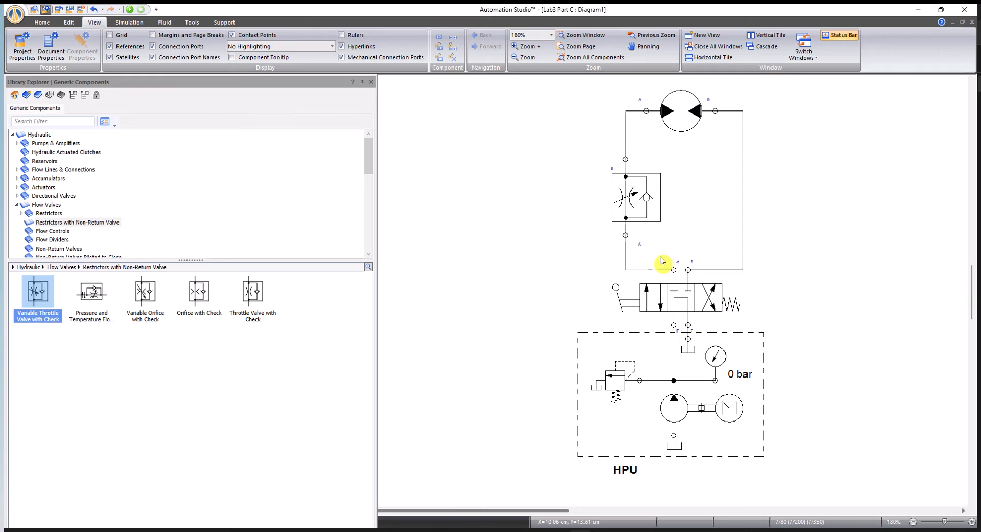
mouse_move(640, 253)
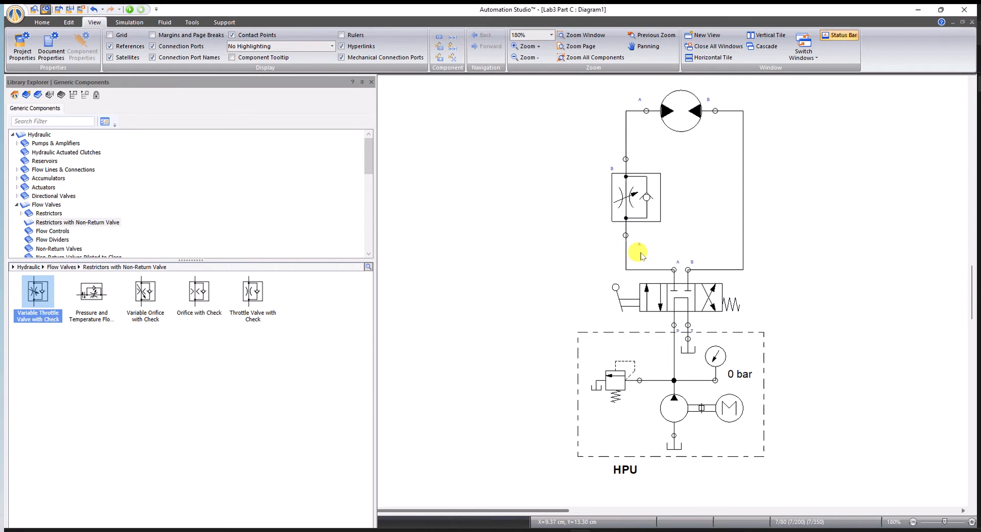
mouse_move(696, 203)
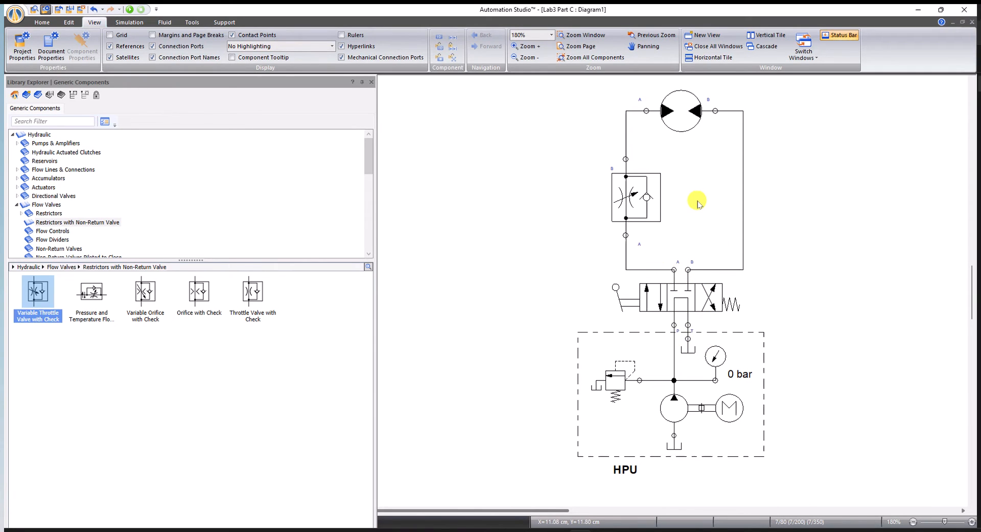
mouse_move(627, 221)
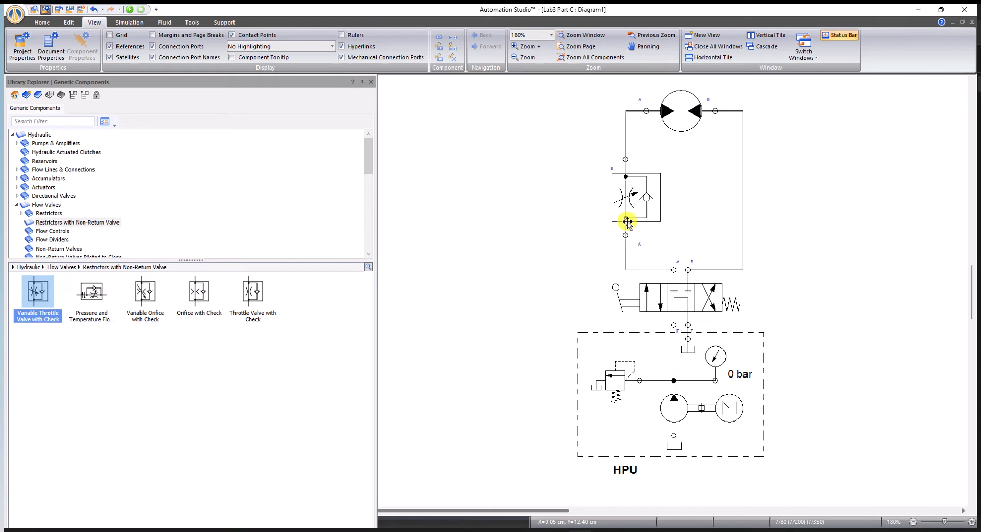
mouse_move(635, 191)
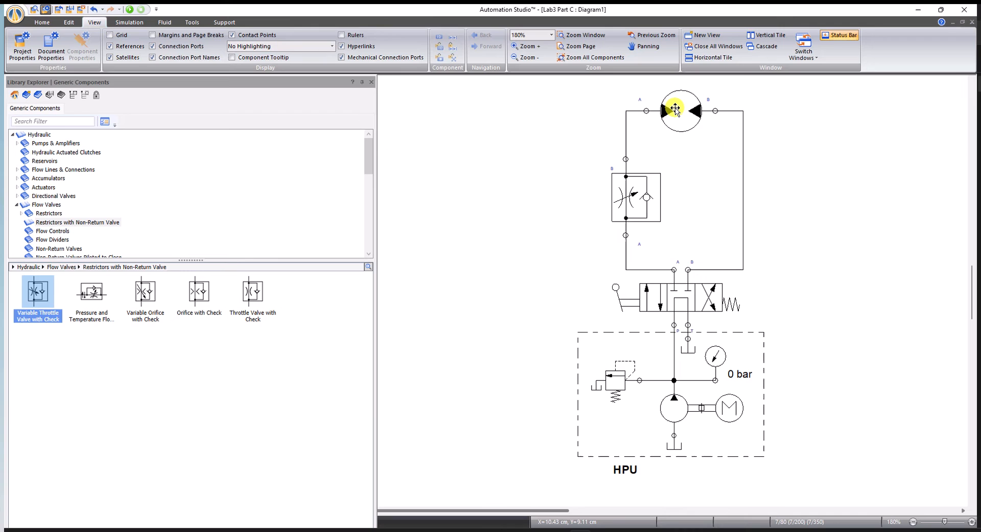
mouse_move(649, 270)
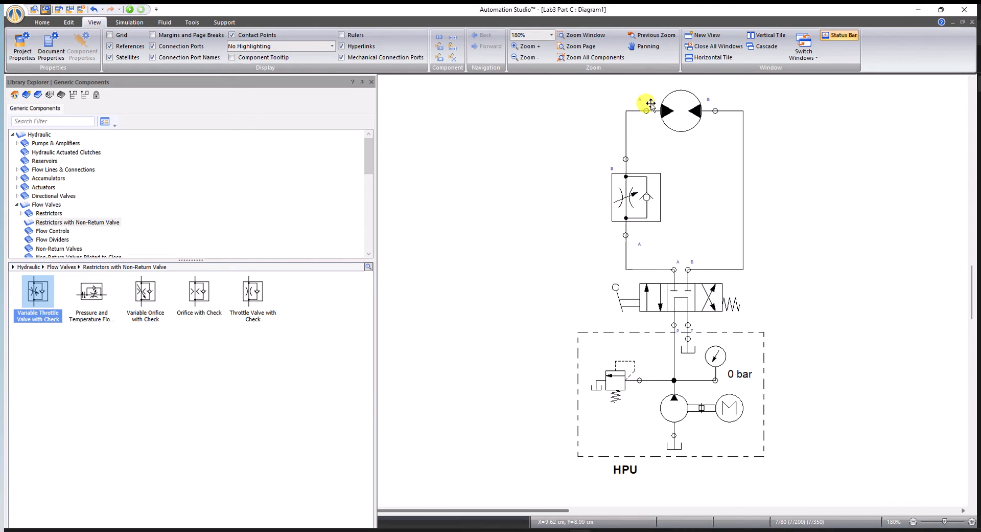
mouse_move(653, 227)
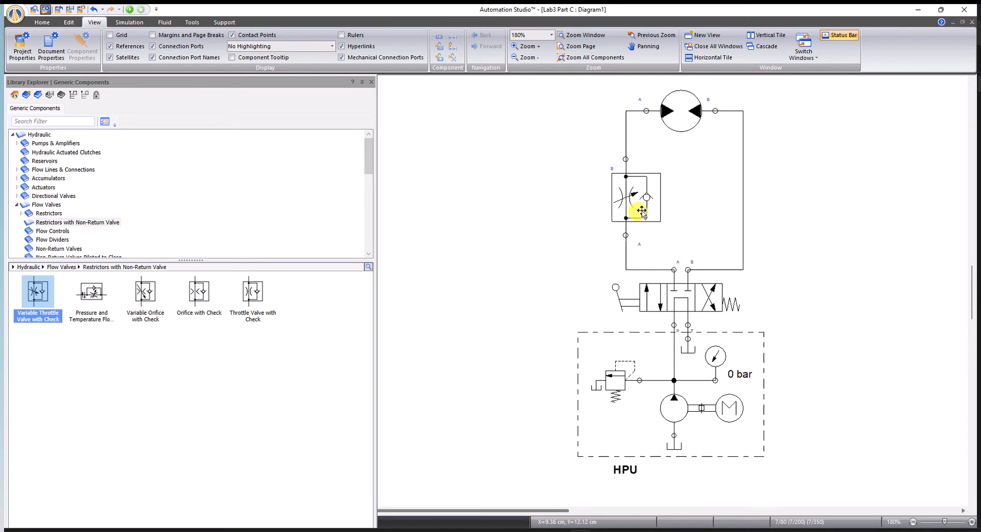
mouse_move(645, 199)
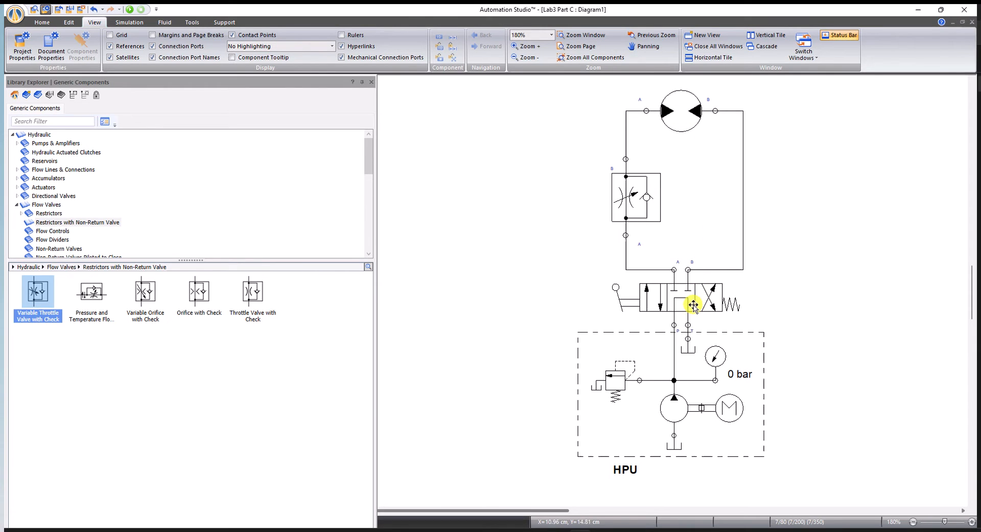
mouse_move(688, 289)
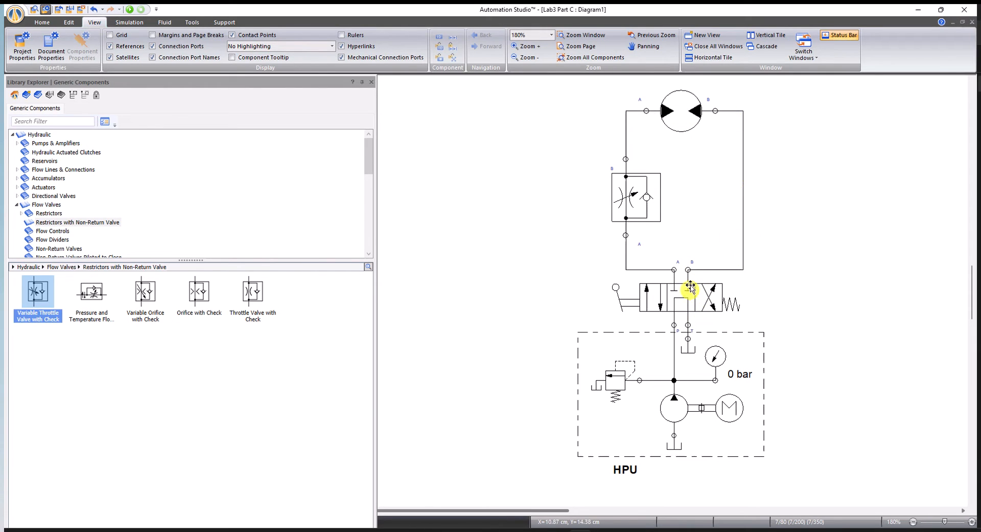
mouse_move(701, 102)
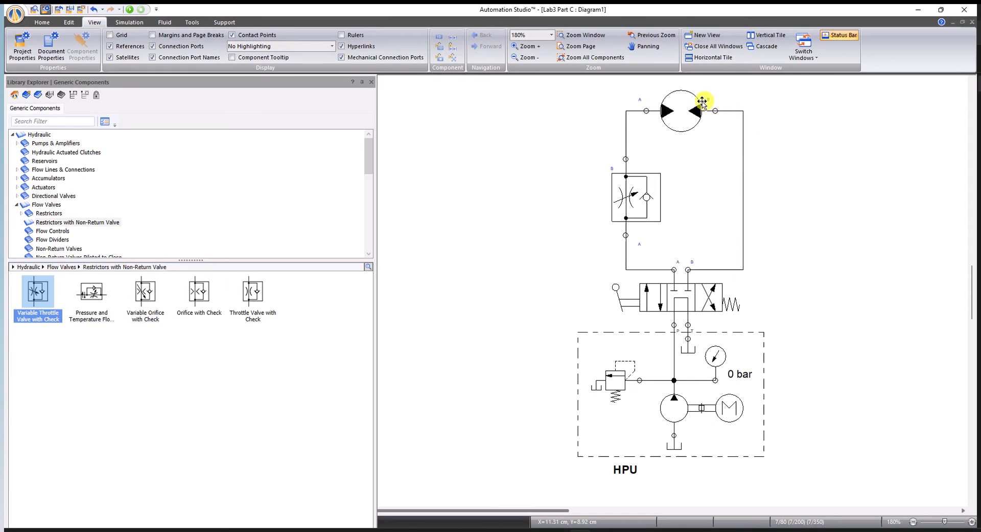
mouse_move(624, 167)
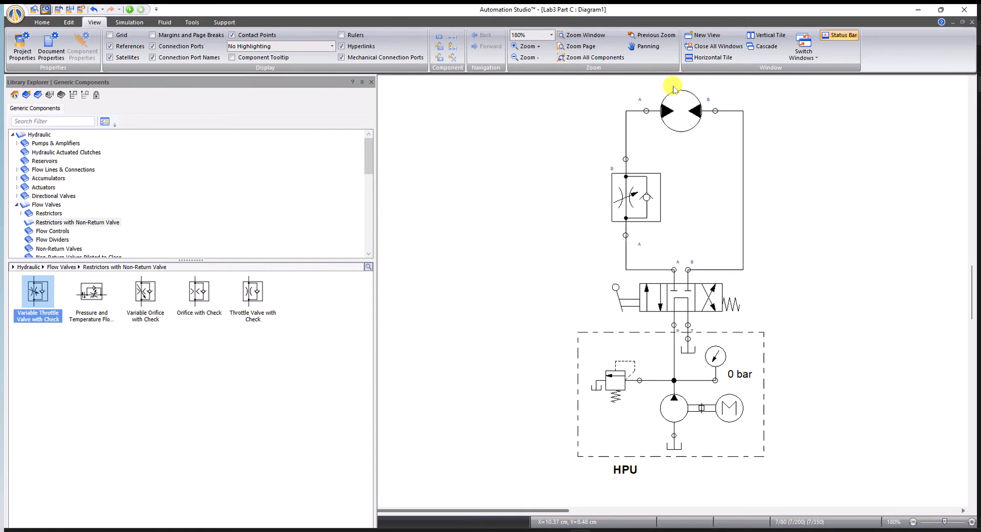
mouse_move(735, 306)
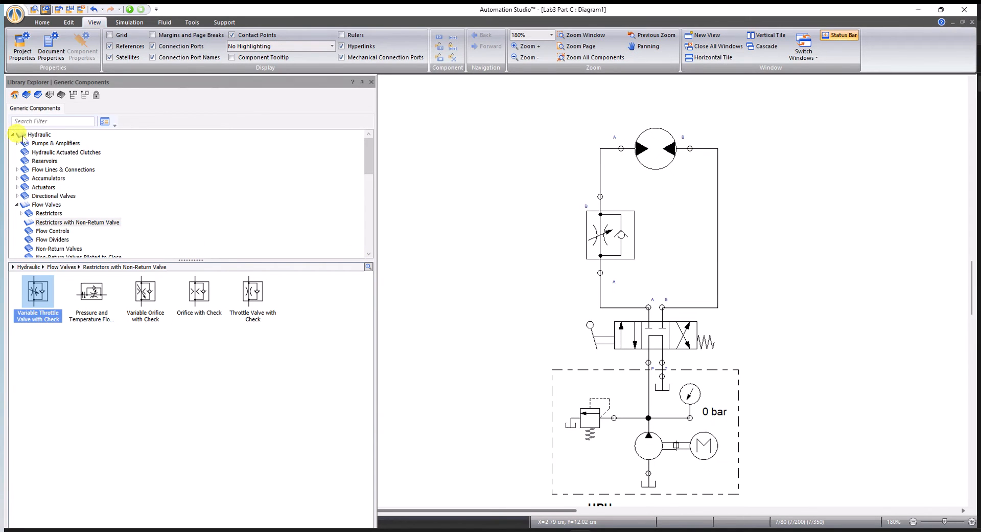
Add Pressure Gauge components from the Hydraulic library to the motor's A and B ports
left_click(39, 134)
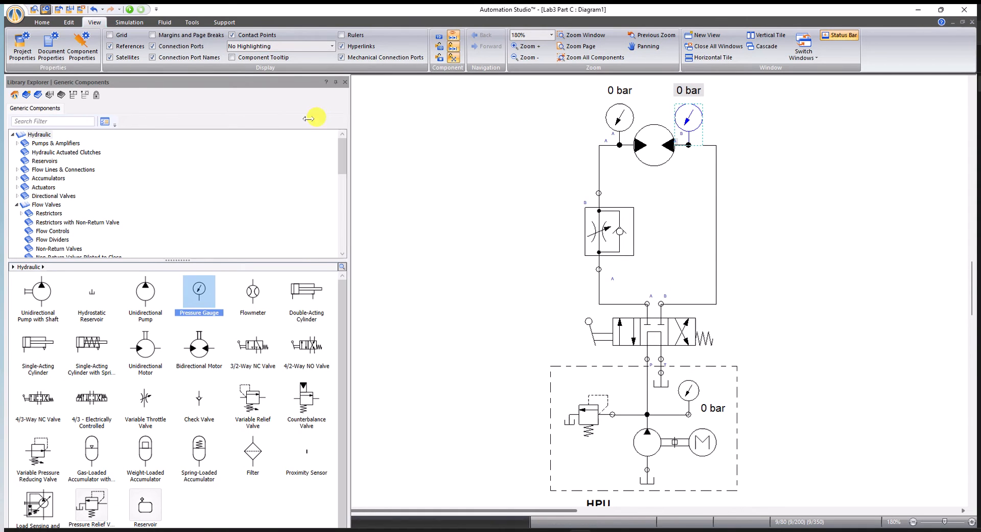
left_click(129, 21)
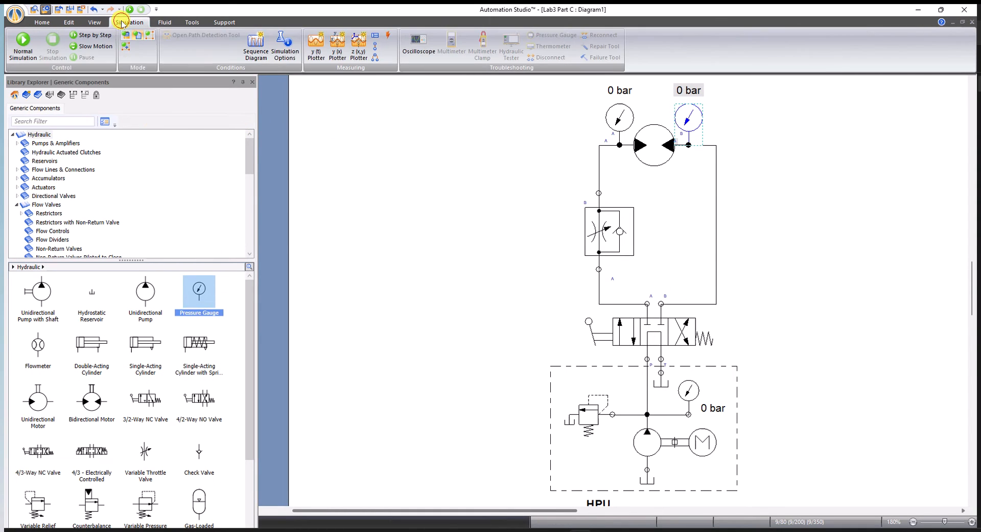
left_click(23, 45)
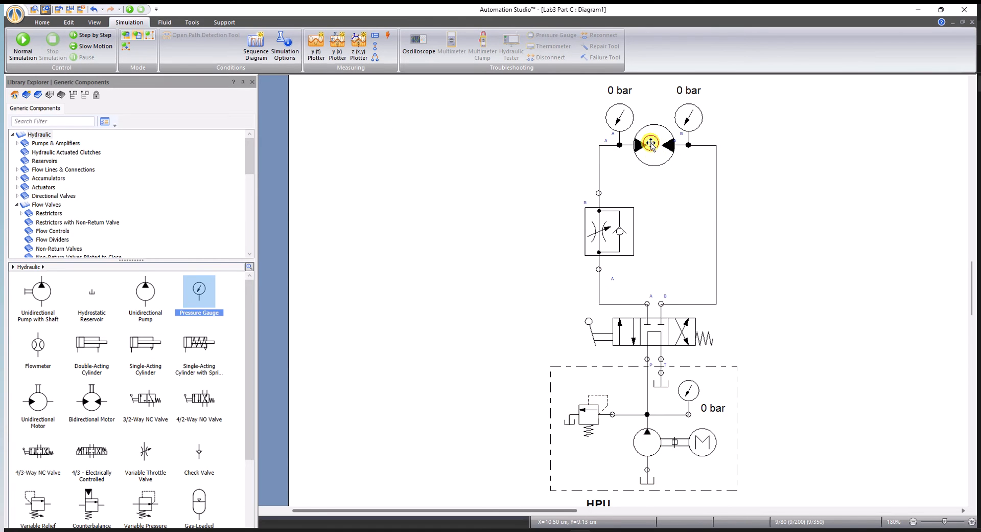
left_click(654, 145)
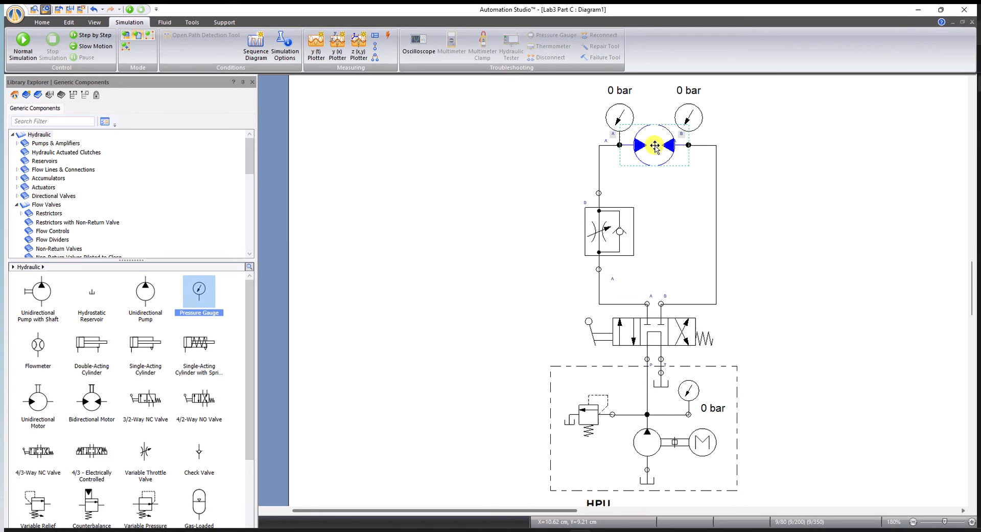
left_click_drag(654, 146, 820, 220)
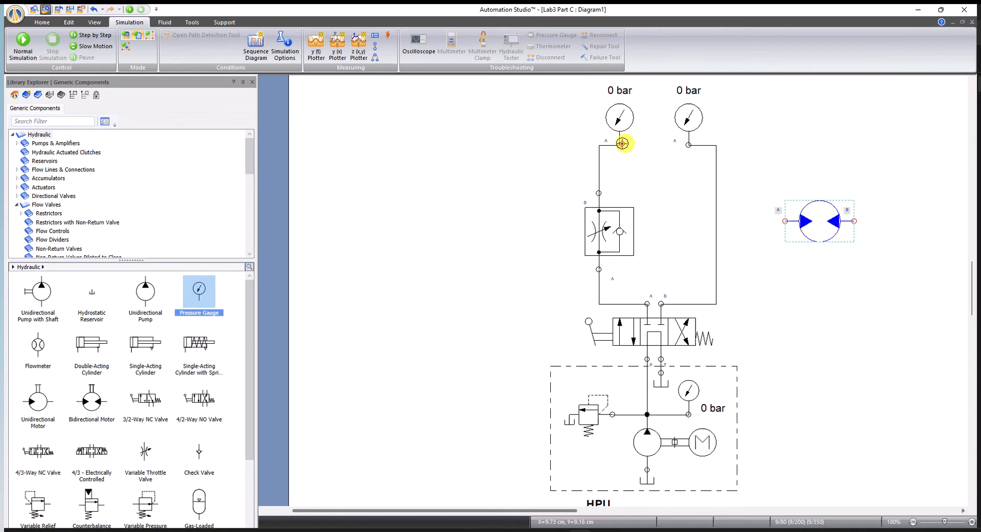
mouse_move(817, 224)
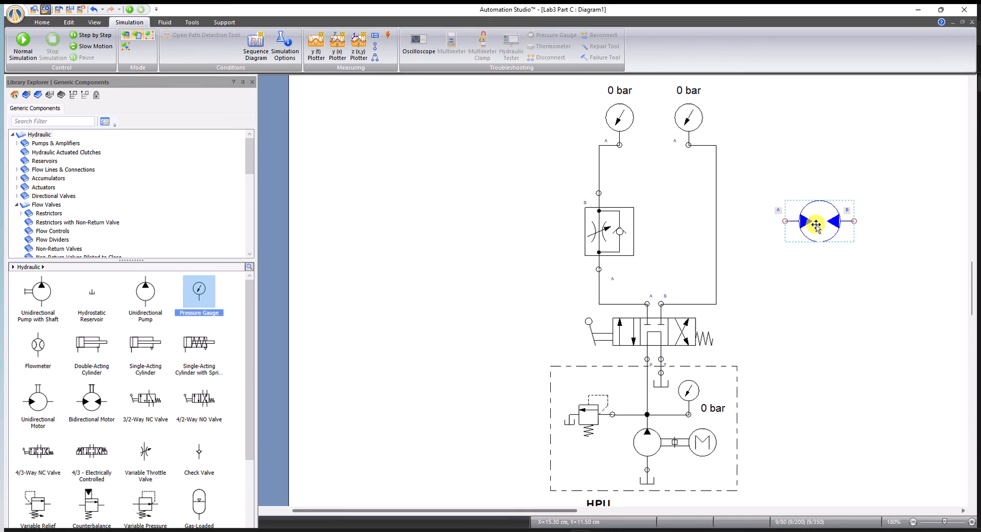
mouse_move(819, 223)
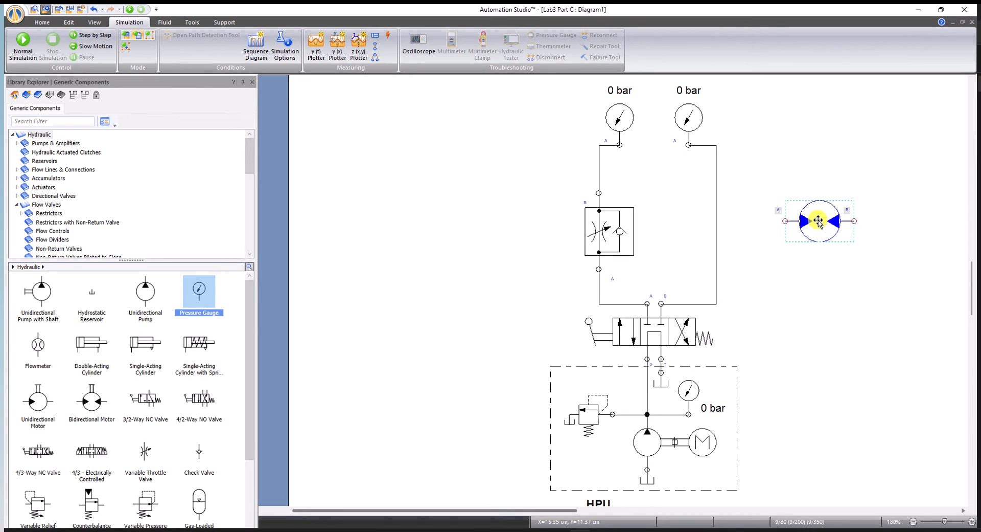
left_click(69, 22)
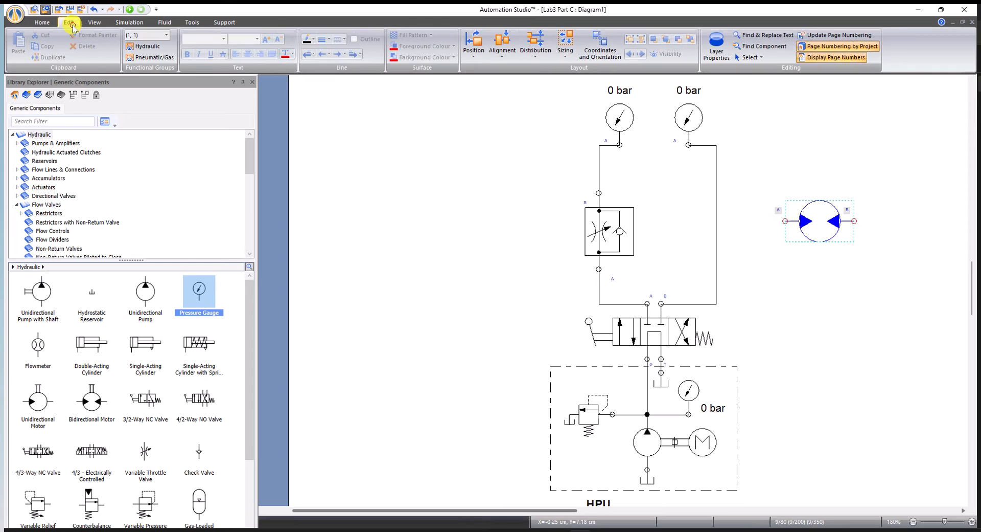
left_click(473, 44)
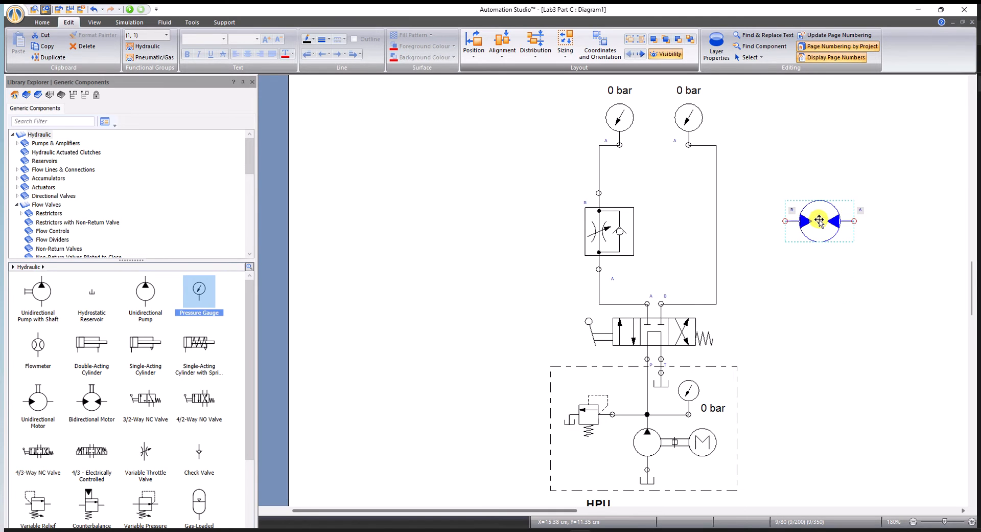
left_click_drag(820, 221, 655, 159)
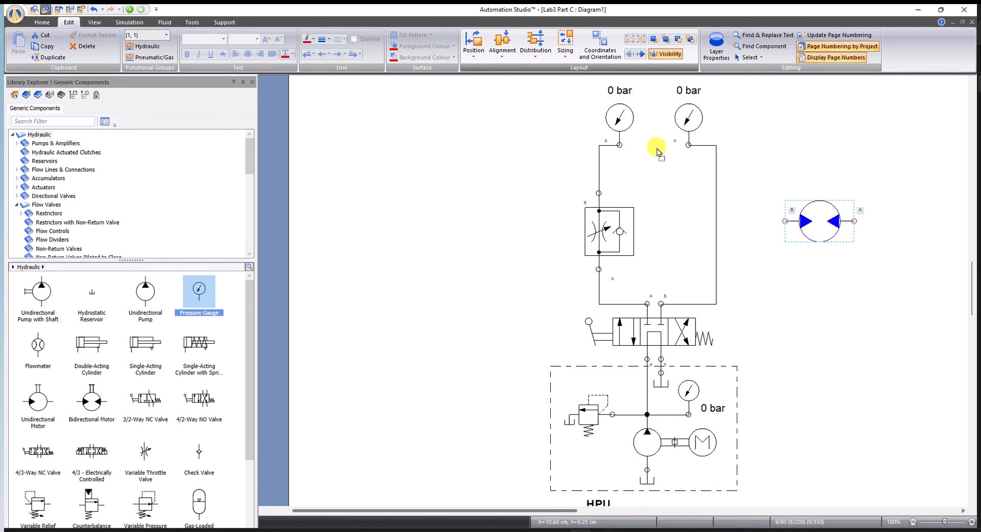
left_click_drag(820, 221, 654, 144)
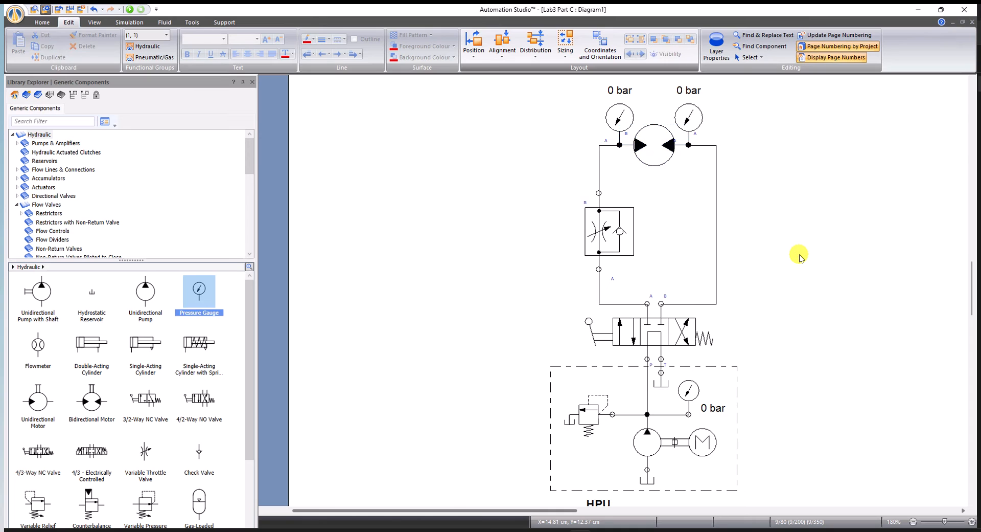
left_click(130, 22)
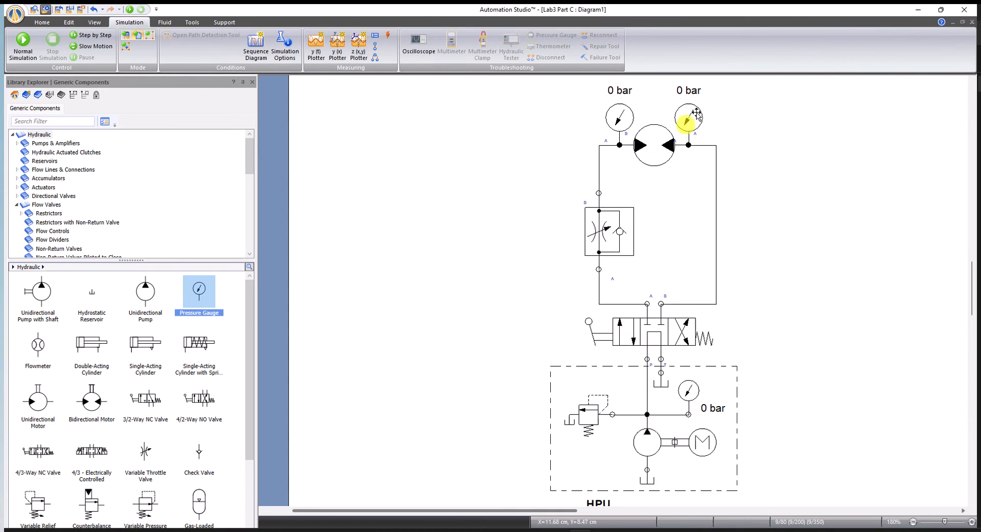
left_click(21, 45)
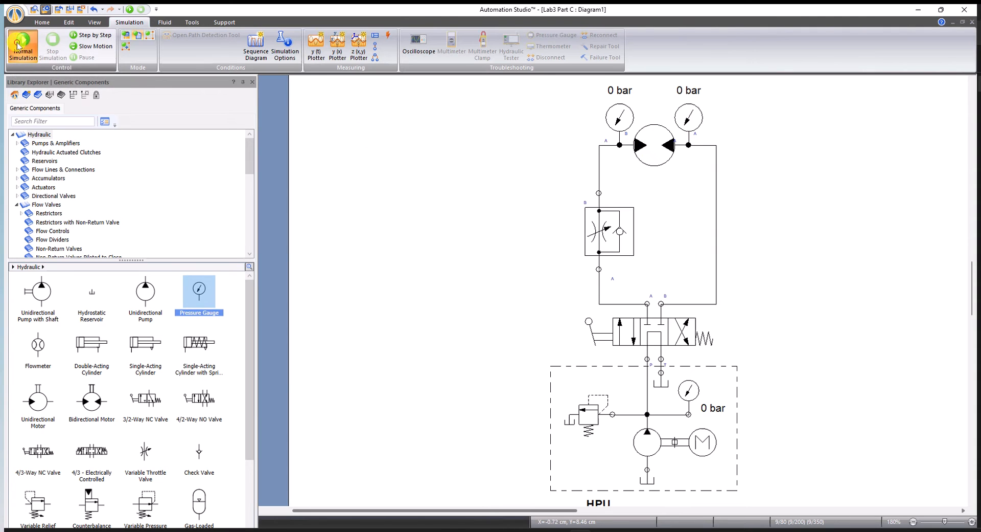
left_click(22, 45)
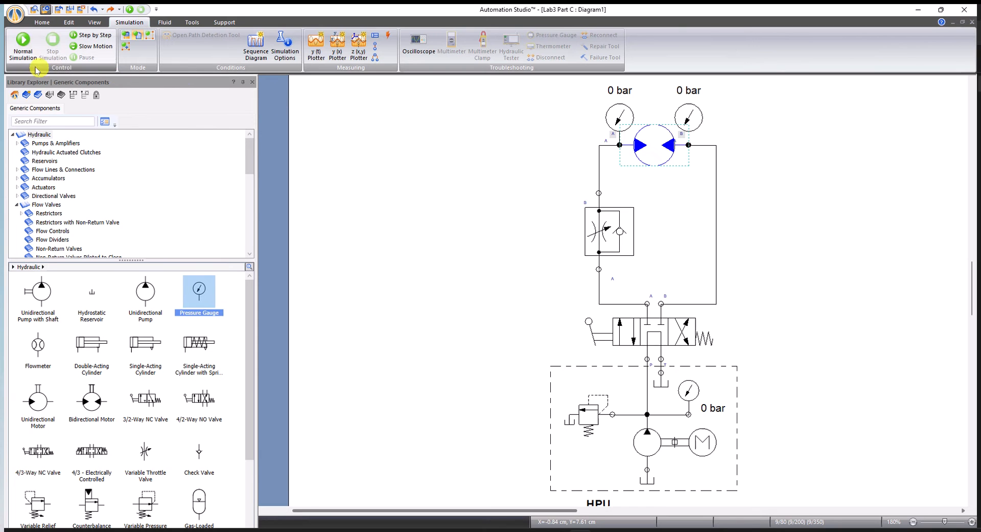
Start Normal Simulation so oil circulates and the motor gauges read about 1.3 and 3.2 bar
left_click(23, 43)
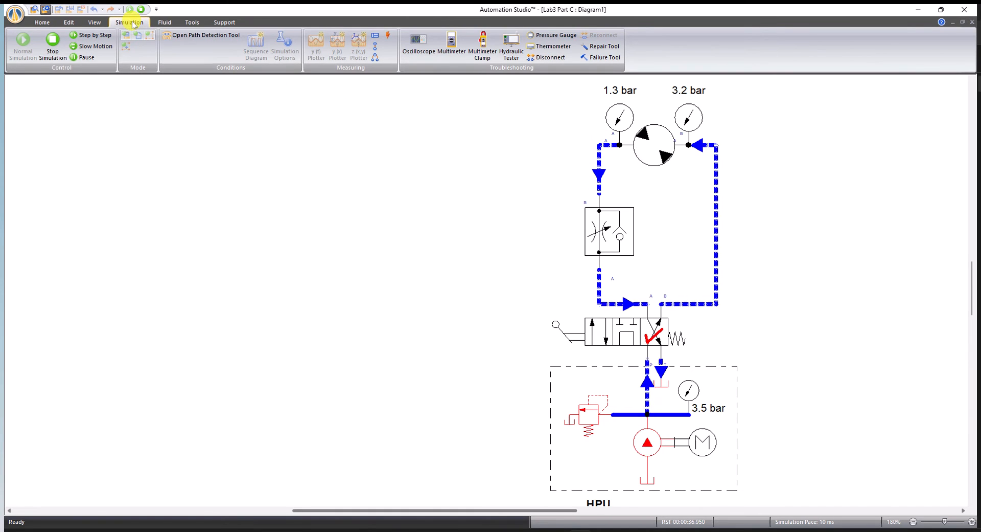
mouse_move(374, 36)
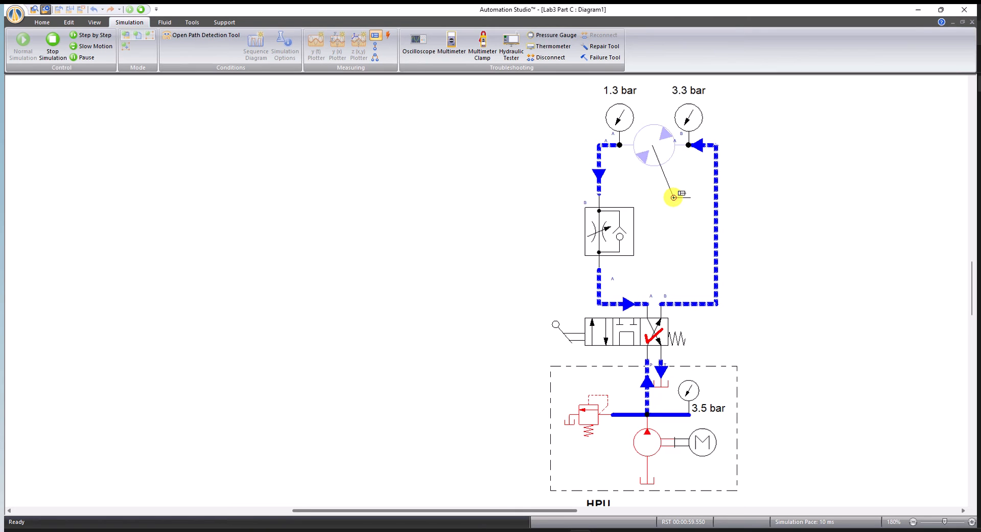
Attach a measuring instrument to the motor shaft set to Radial Speed in RPM and confirm it
left_click_drag(675, 196, 763, 183)
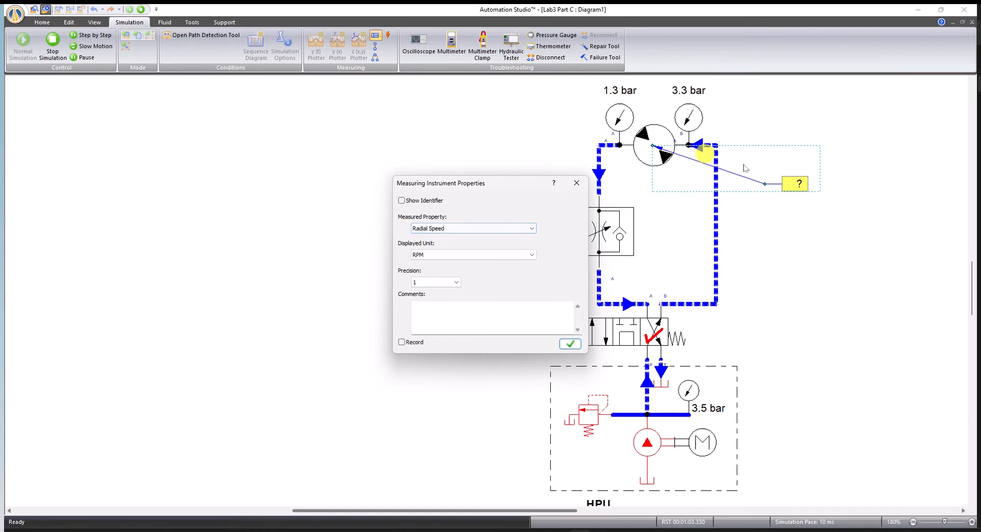
left_click(453, 228)
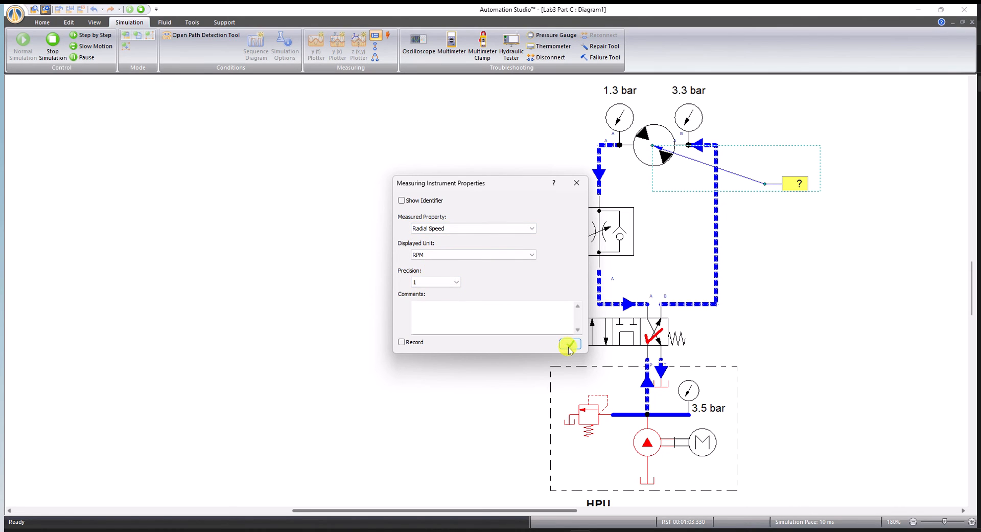
left_click(569, 344)
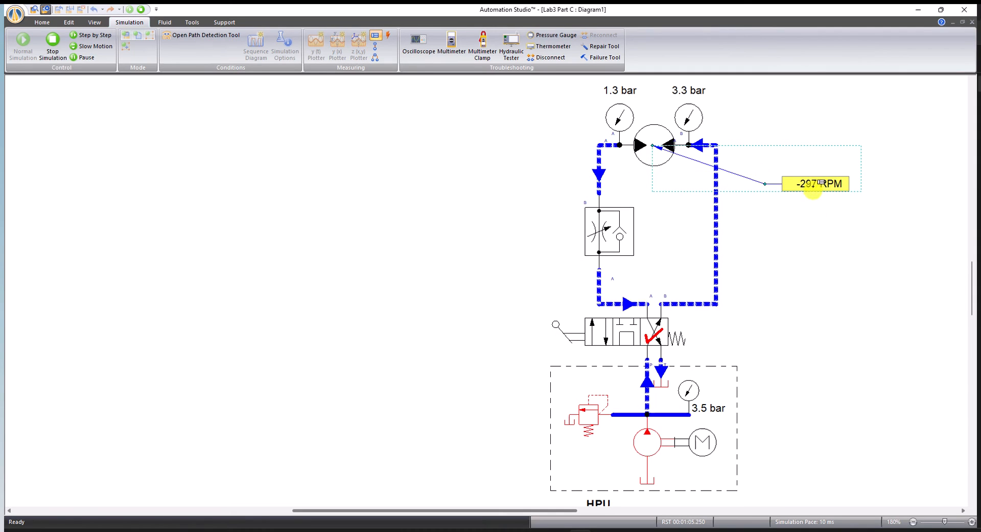
mouse_move(813, 272)
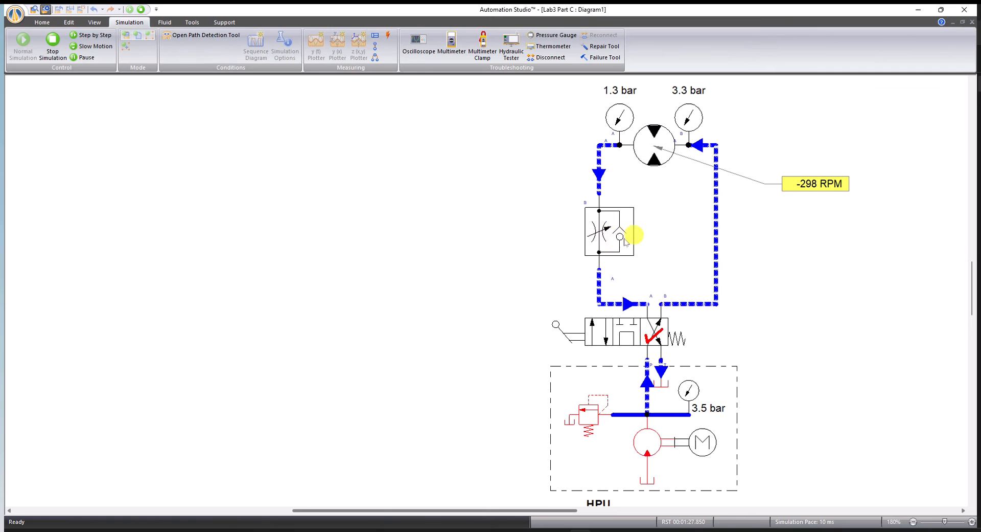
Set the flow-control valve's Internal Diameter to 1.00 mm, slowing the motor to 46 RPM
left_click(629, 241)
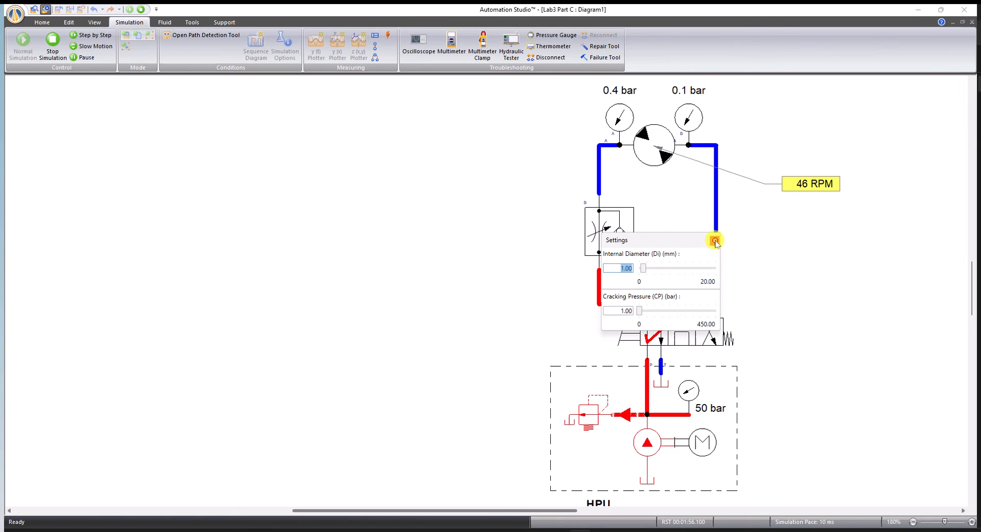
left_click(714, 240)
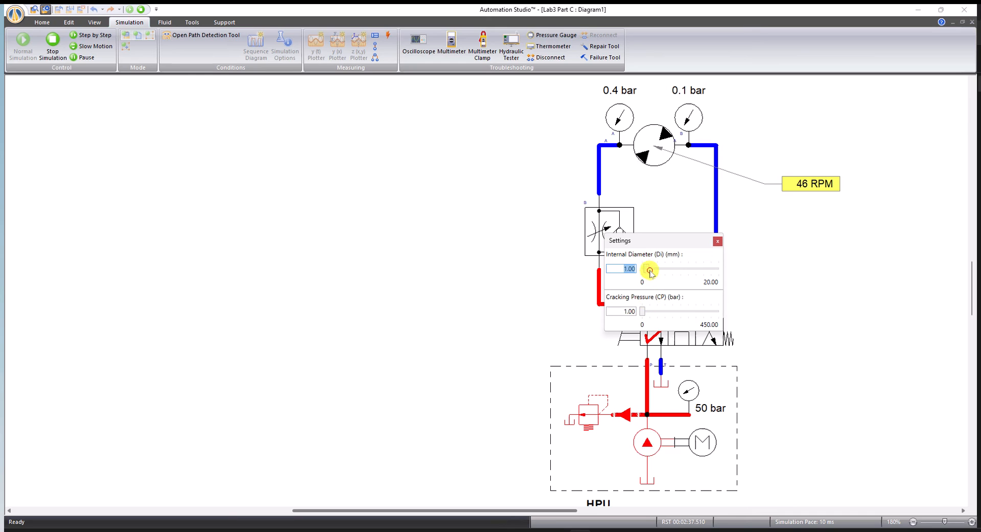
Adjust the Internal Diameter slider so the reversed flow turns the motor at 182 RPM
left_click_drag(642, 268, 651, 268)
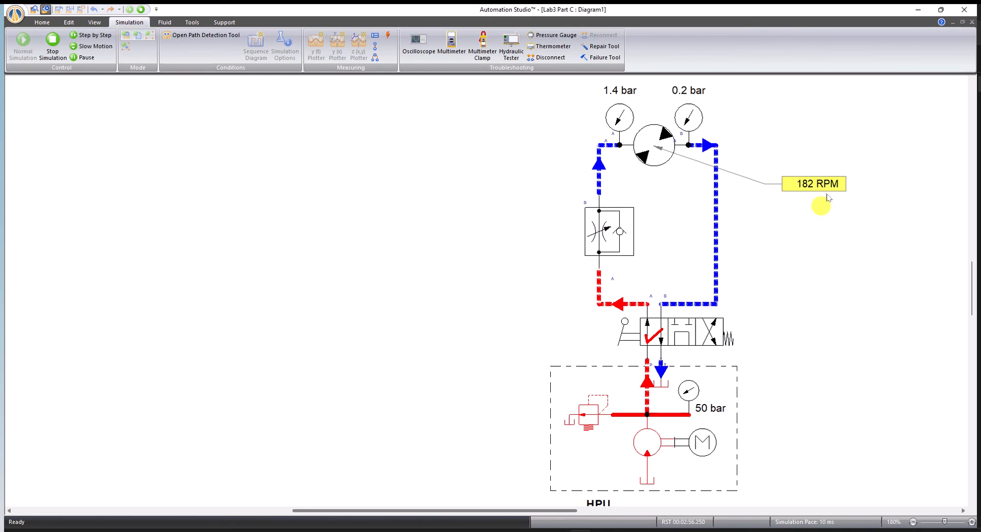
mouse_move(738, 305)
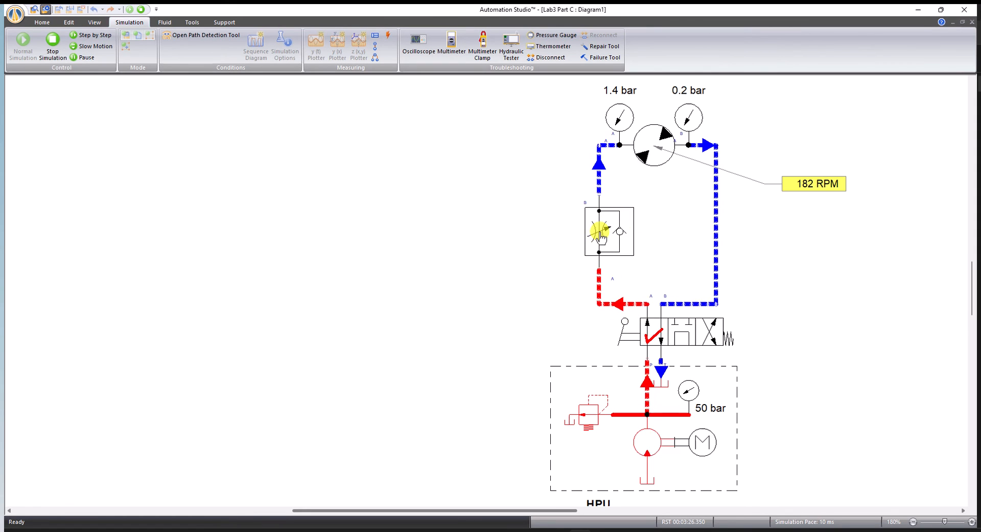
Widen the flow-control valve's Internal Diameter to 2.00 mm, restoring forward flow at -297 RPM
double_click(610, 230)
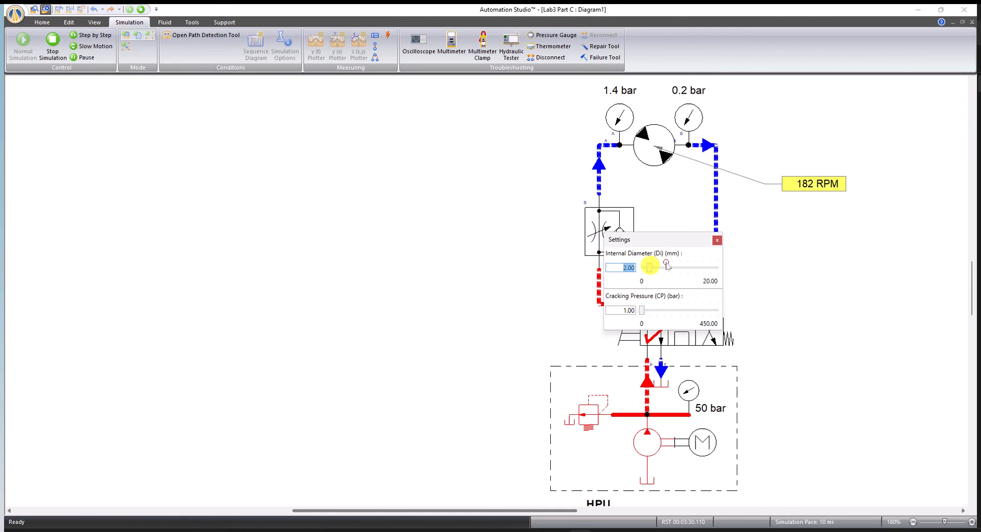
left_click(717, 240)
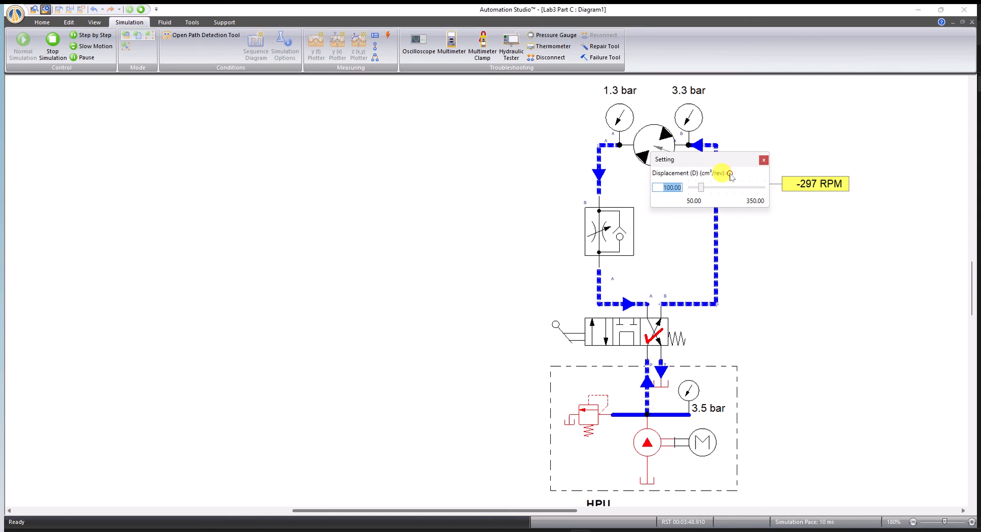
left_click(763, 159)
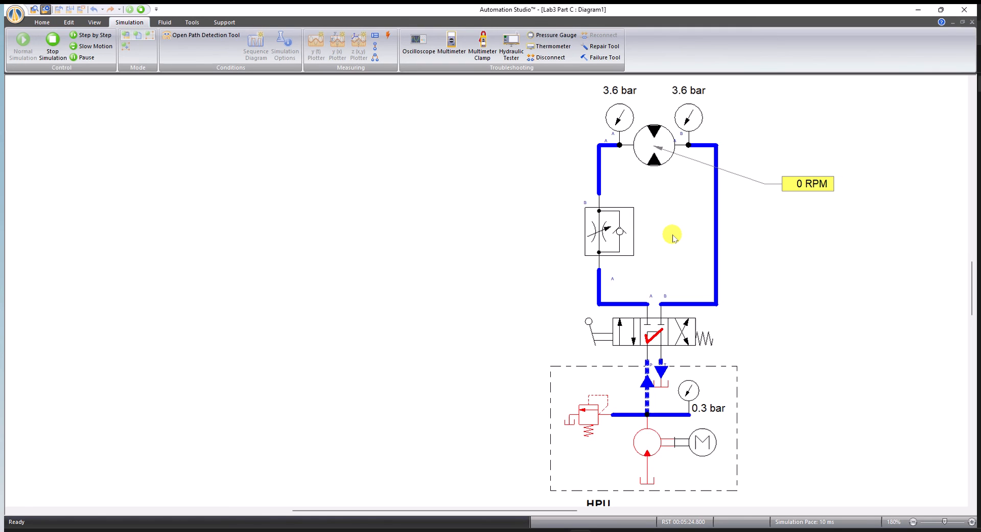
mouse_move(661, 157)
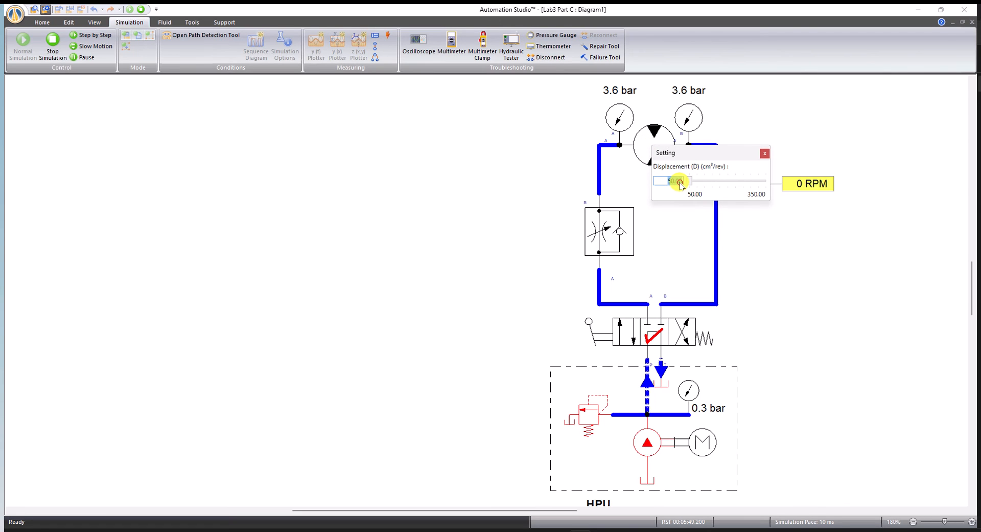
Dismiss the motor's displacement setting and stop the simulation, leaving the motor at 0 RPM
left_click(765, 152)
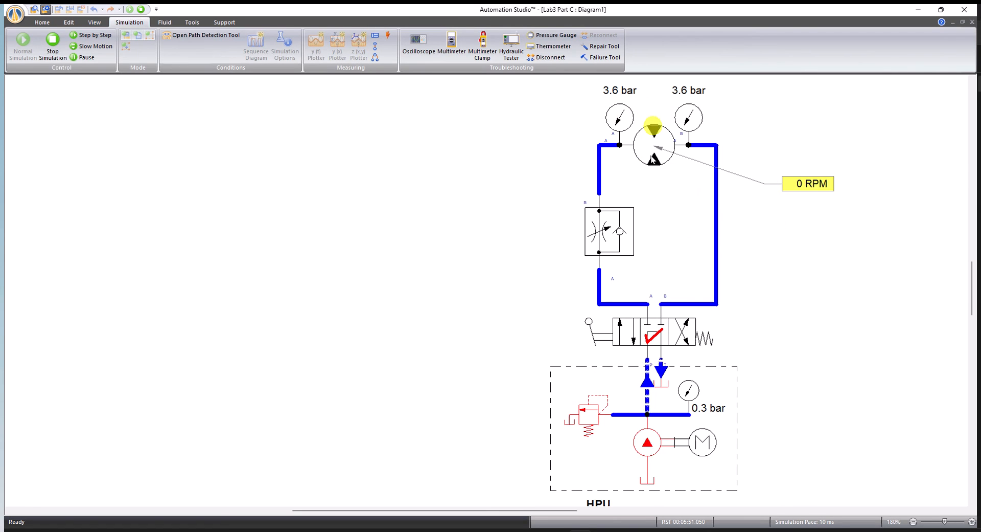
left_click(53, 45)
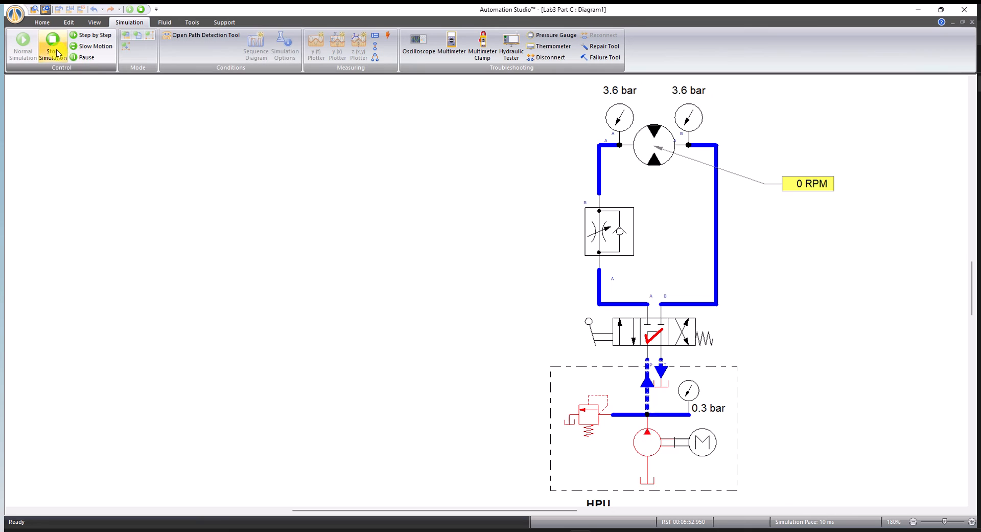